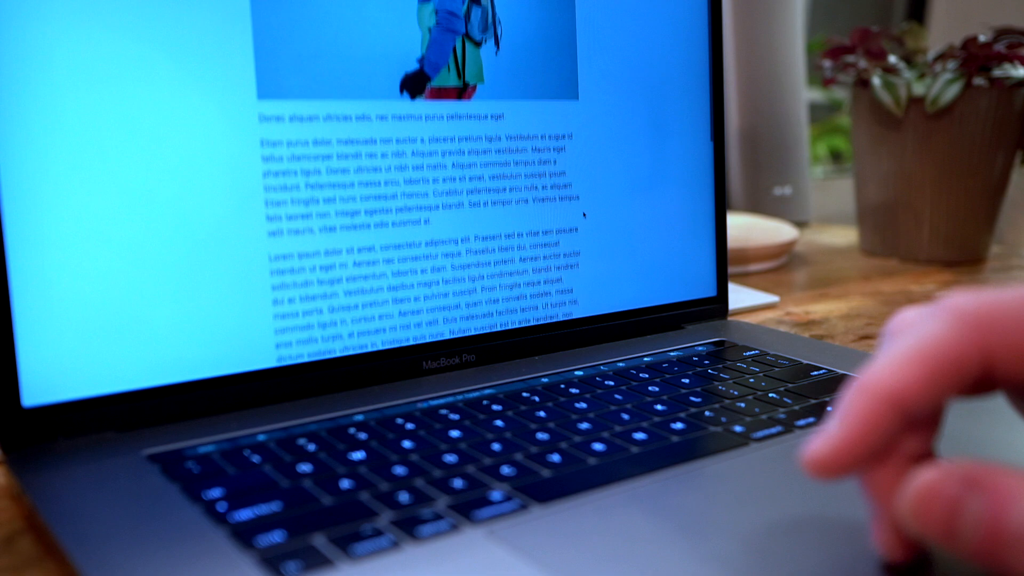
Comment out the animations.current.forEach stop line in onDrag and test-pan the preview
{"action": "scroll", "scroll_direction": "down", "scroll_amount": 3}
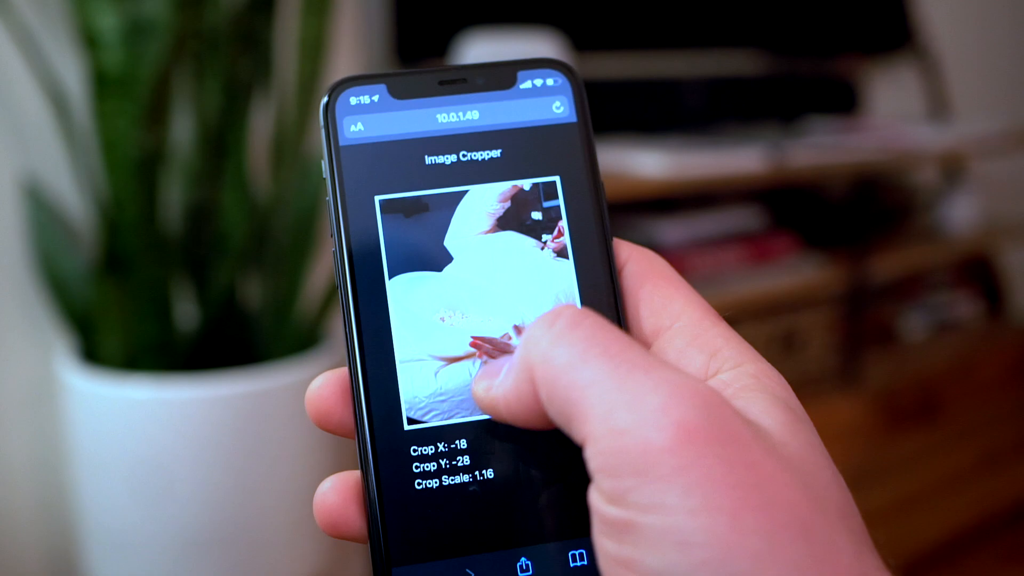
{"action": "left_click_drag", "start_coordinate": [510, 326], "coordinate": [443, 326]}
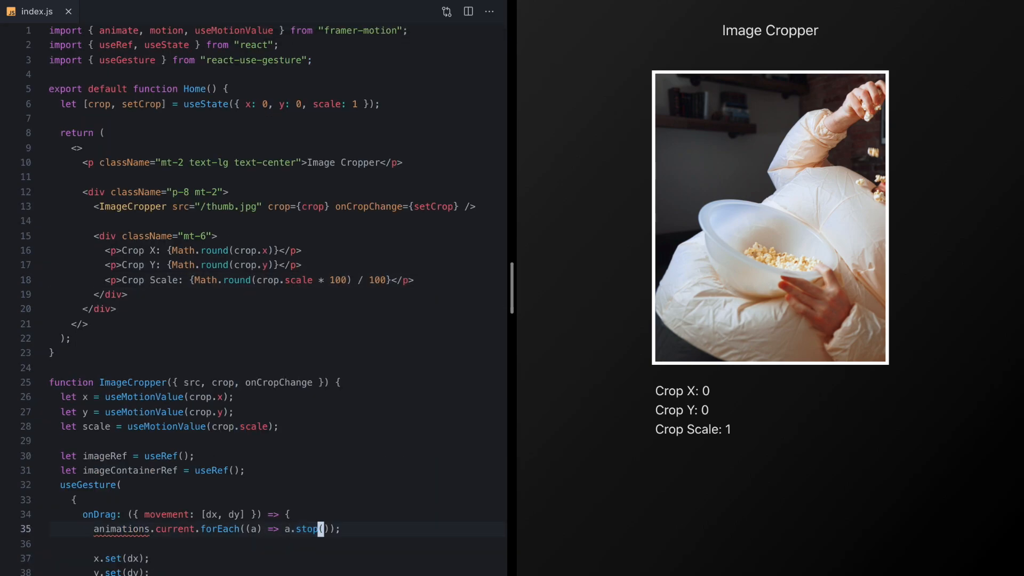
{"action": "scroll", "scroll_direction": "down", "scroll_amount": 3}
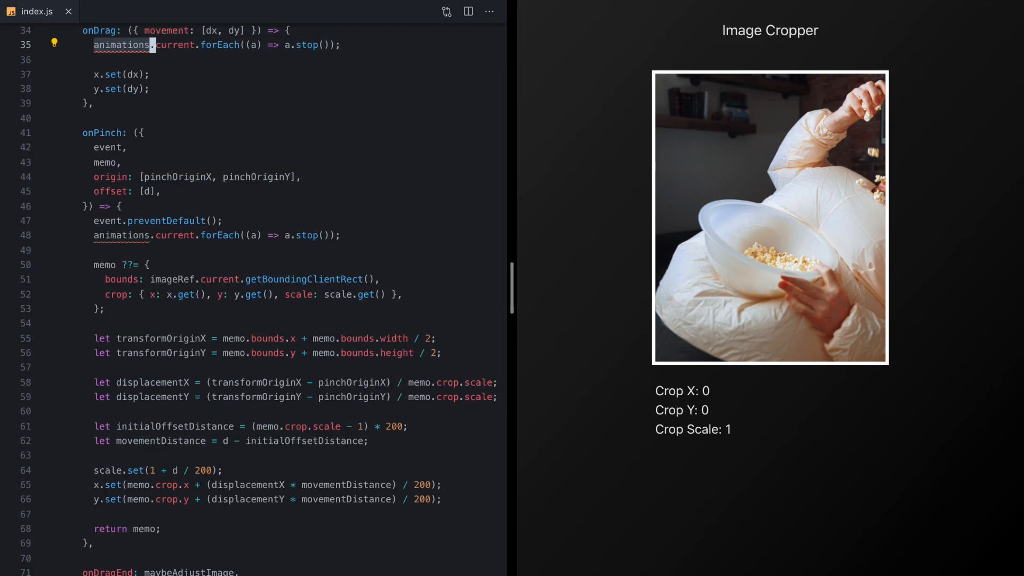
{"action": "key", "text": "cmd+/"}
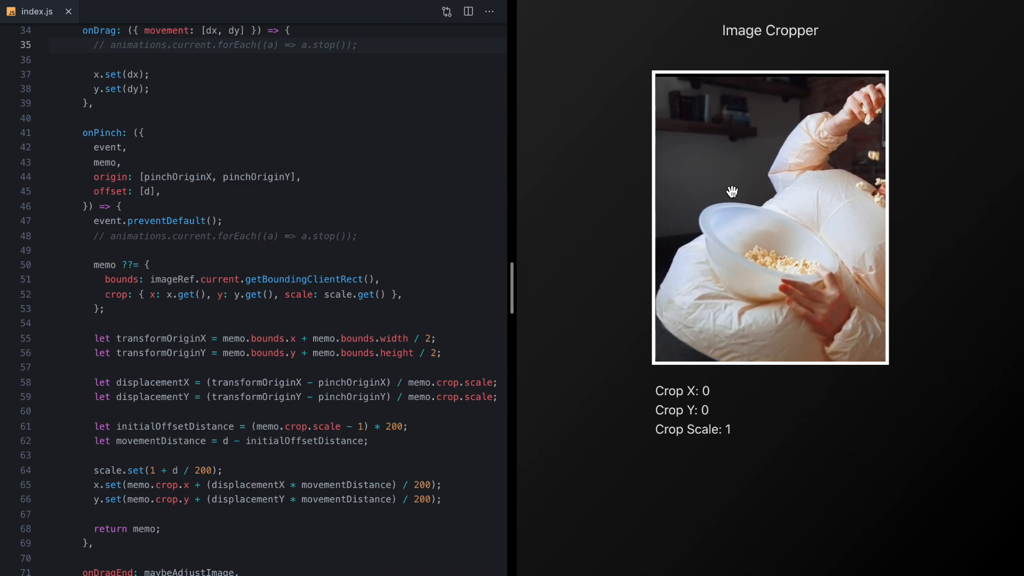
{"action": "left_click_drag", "start_coordinate": [732, 191], "coordinate": [740, 301]}
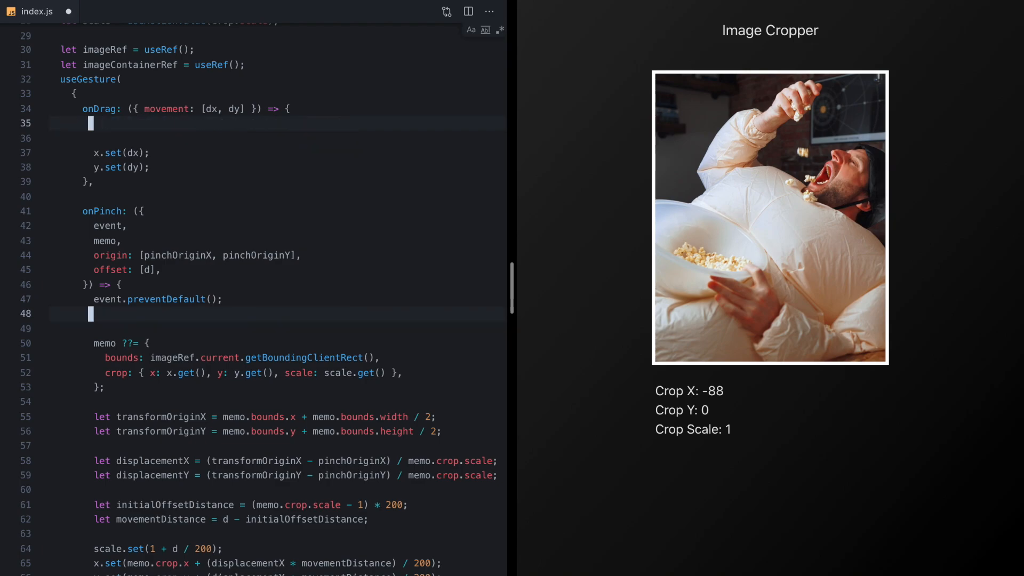
Replace it with x.stop(); y.stop(); in onDrag and onPinch, panning the preview to verify
{"action": "type", "text": "x.stop"}
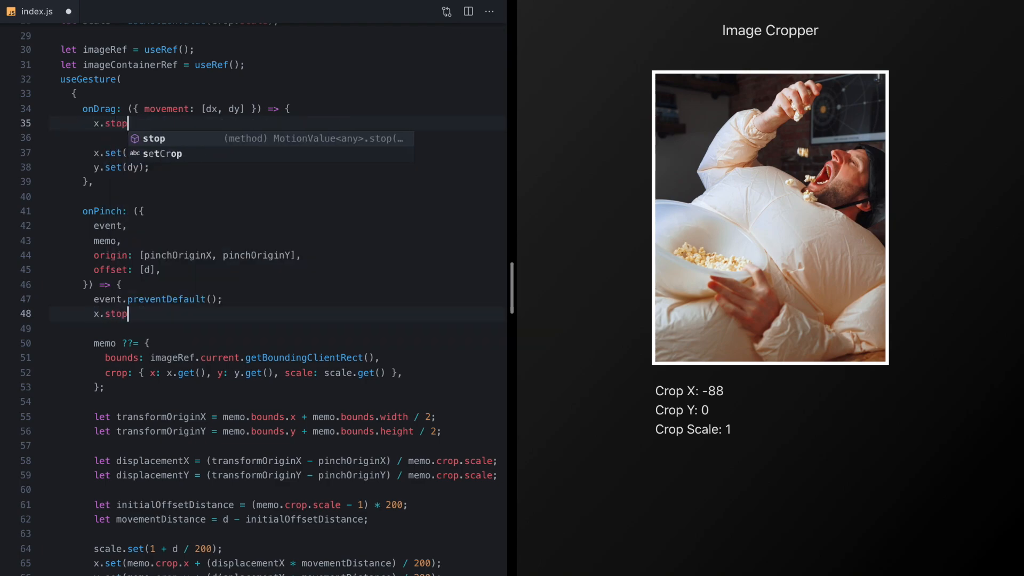
{"action": "type", "text": "();"}
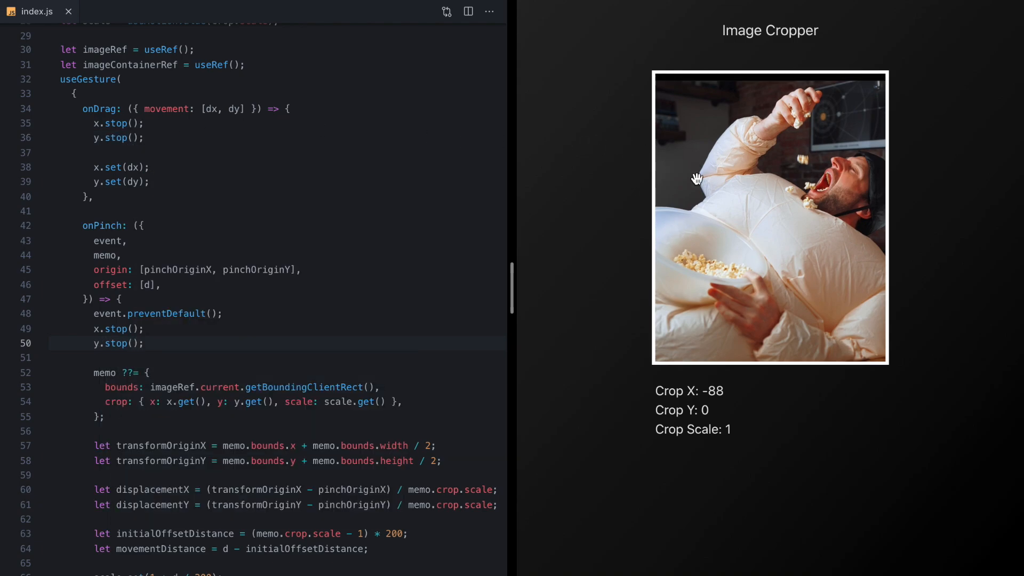
{"action": "left_click_drag", "start_coordinate": [696, 179], "coordinate": [763, 260]}
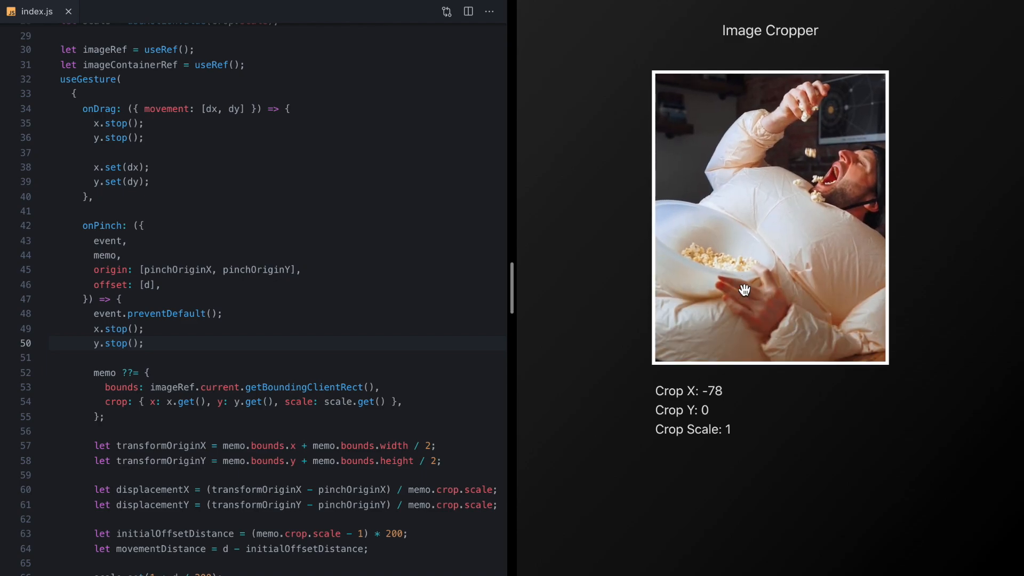
{"action": "left_click_drag", "start_coordinate": [745, 290], "coordinate": [868, 242]}
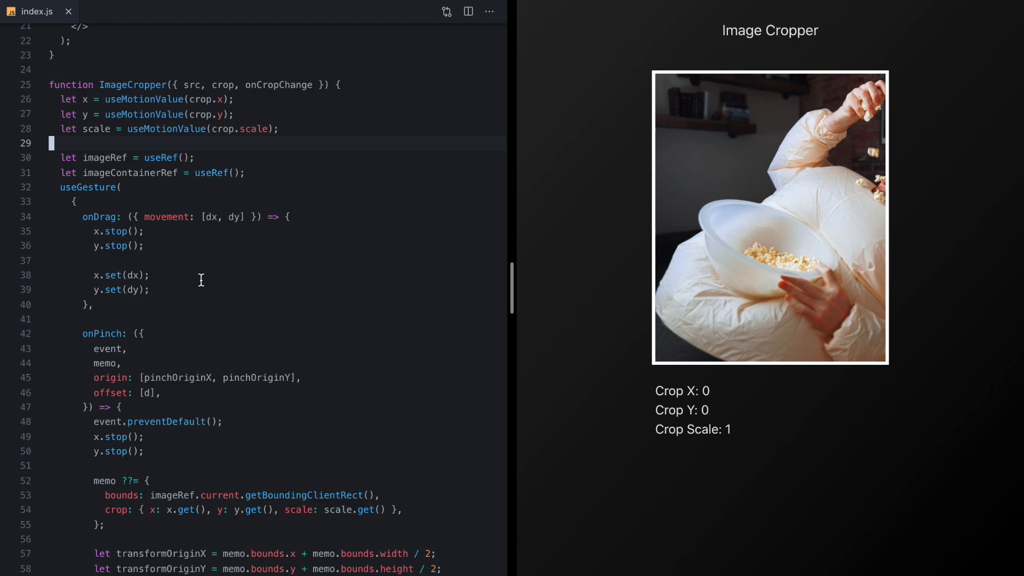
{"action": "double_click", "coordinate": [111, 232]}
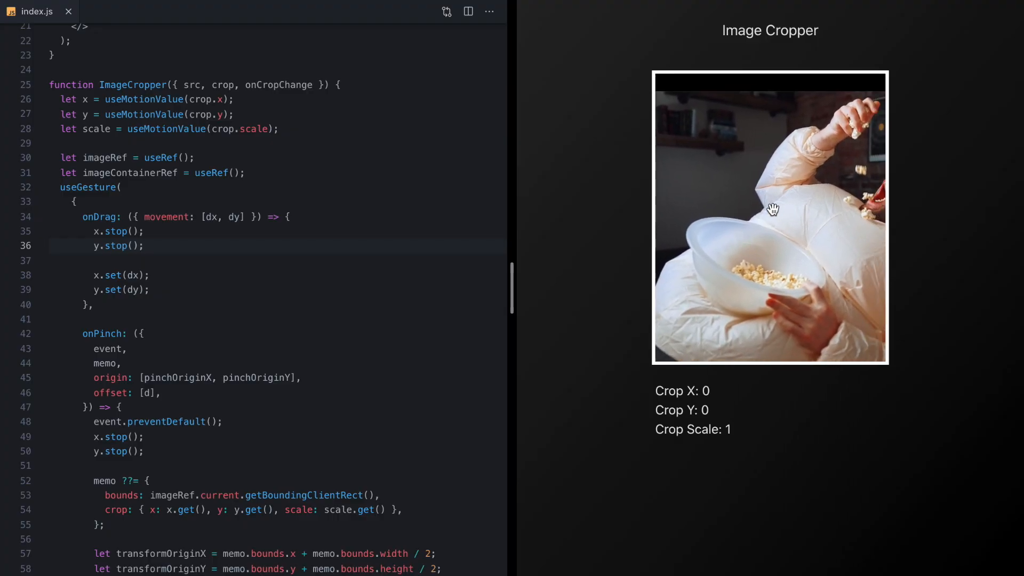
{"action": "left_click_drag", "start_coordinate": [772, 209], "coordinate": [746, 293]}
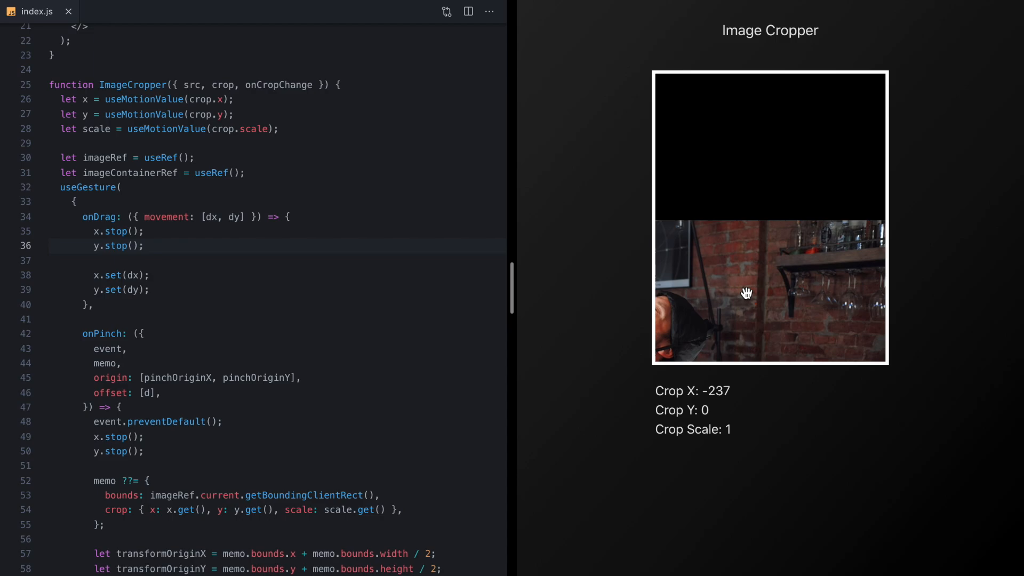
{"action": "left_click_drag", "start_coordinate": [747, 294], "coordinate": [806, 111]}
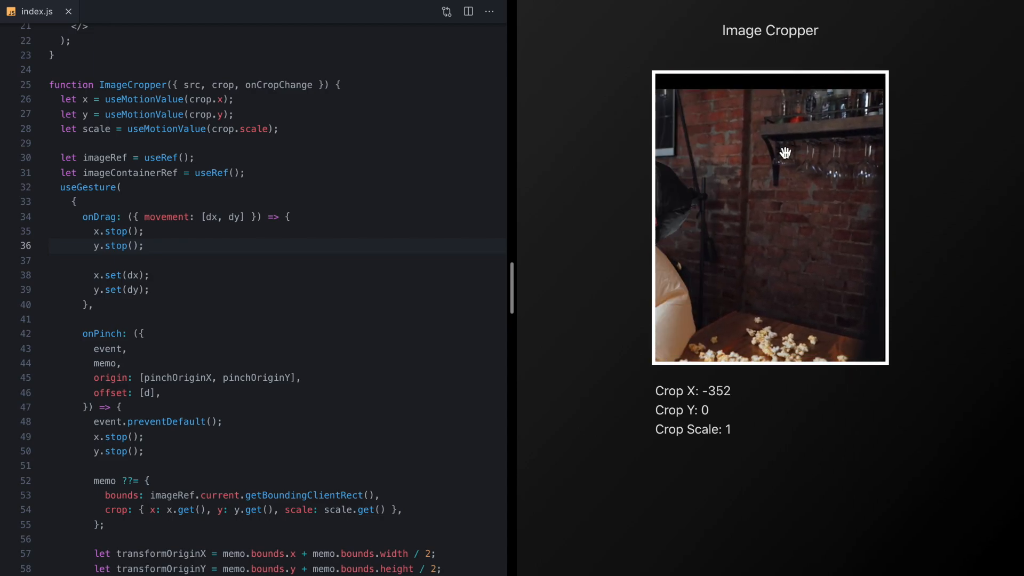
{"action": "left_click_drag", "start_coordinate": [788, 152], "coordinate": [766, 218]}
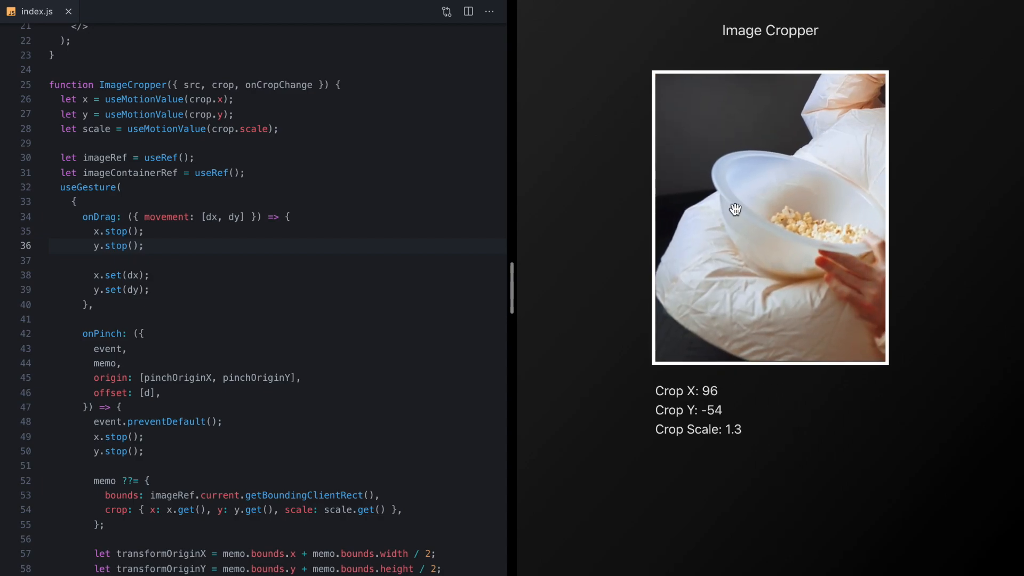
{"action": "left_click_drag", "start_coordinate": [735, 209], "coordinate": [731, 246]}
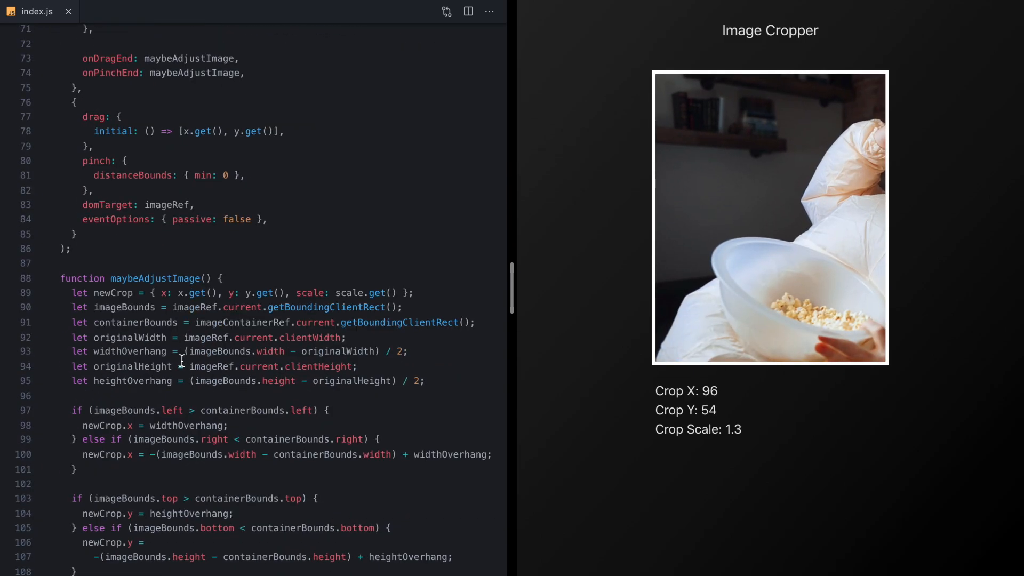
{"action": "scroll", "scroll_direction": "down", "scroll_amount": 3}
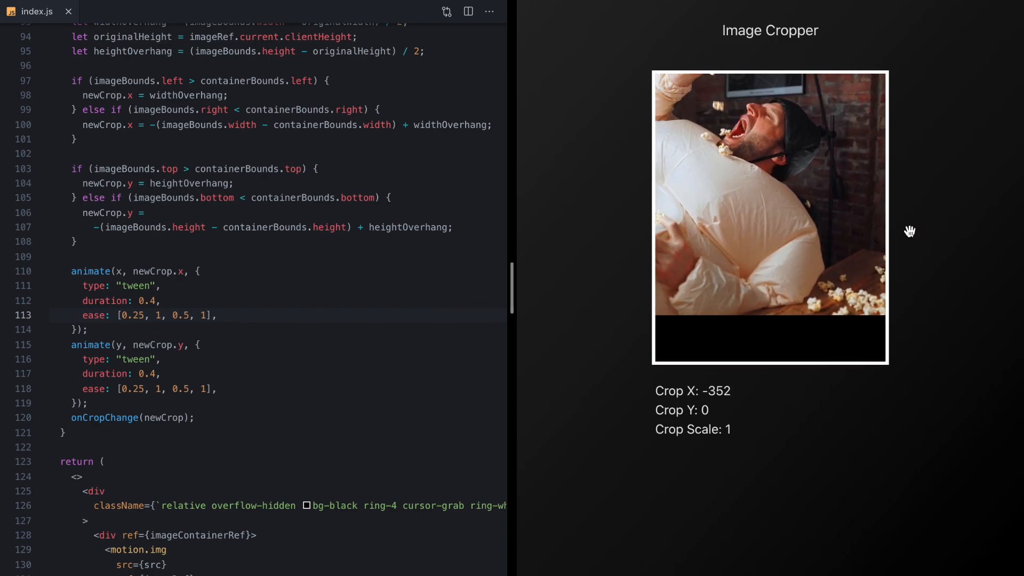
{"action": "left_click_drag", "start_coordinate": [910, 230], "coordinate": [752, 280]}
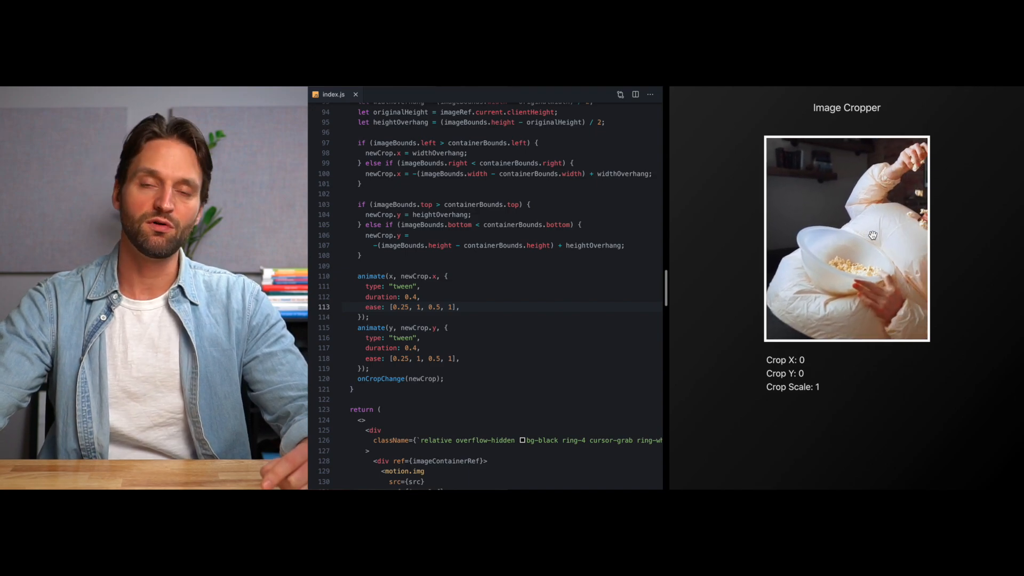
Copy the bounds and edge-check block from maybeAdjustImage into onDrag after y.stop()
{"action": "left_click_drag", "start_coordinate": [871, 235], "coordinate": [834, 234]}
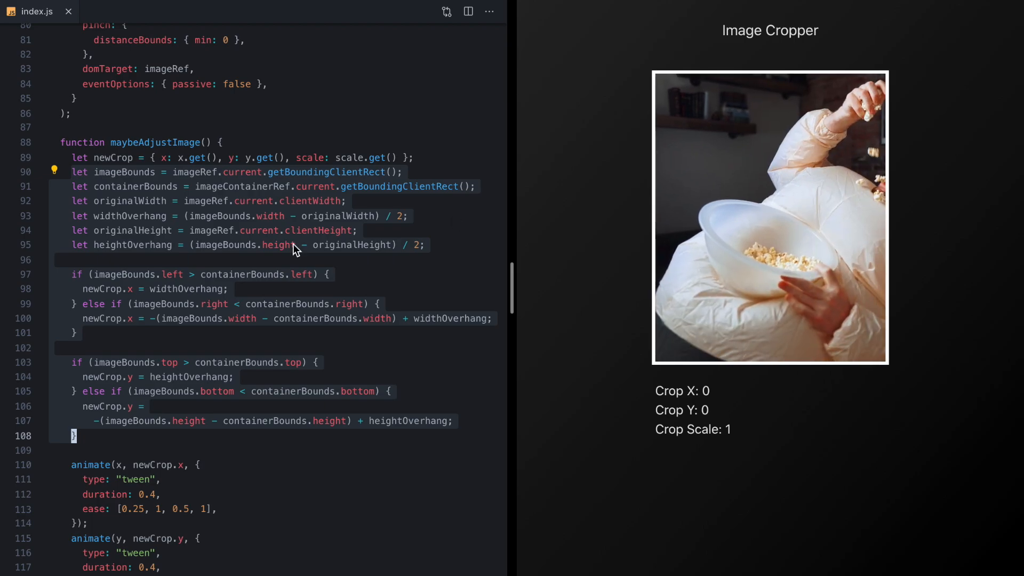
{"action": "left_click", "coordinate": [59, 172]}
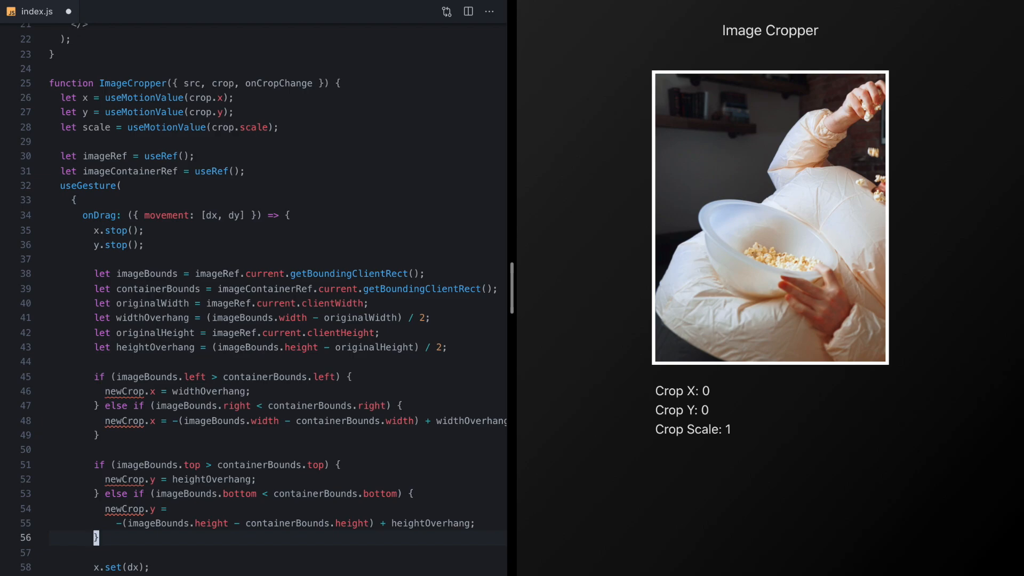
{"action": "scroll", "scroll_direction": "down", "scroll_amount": 3}
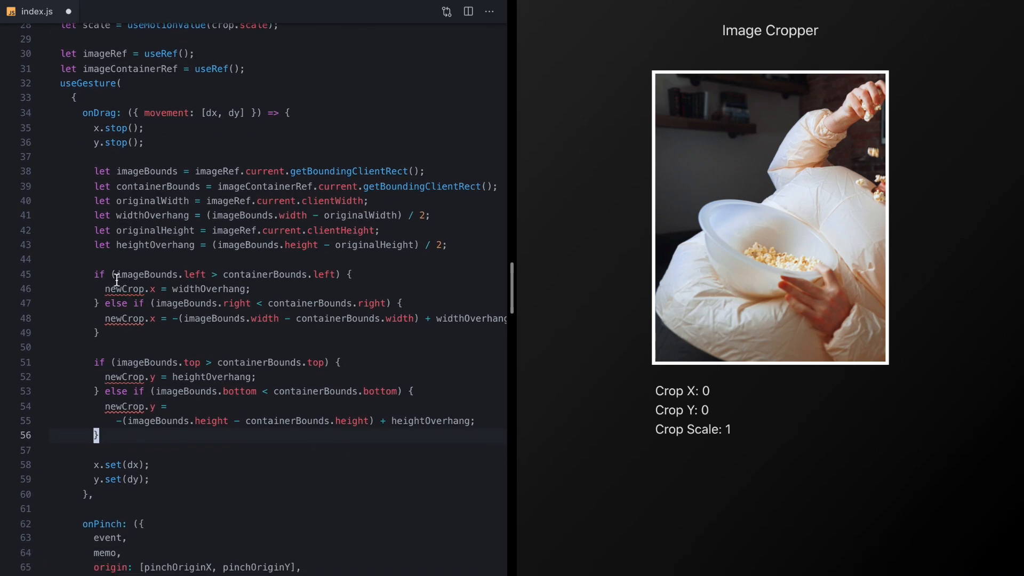
Pan the preview to its far-right limit to see where the edge clamping kicks in
{"action": "scroll", "scroll_direction": "down", "scroll_amount": 3}
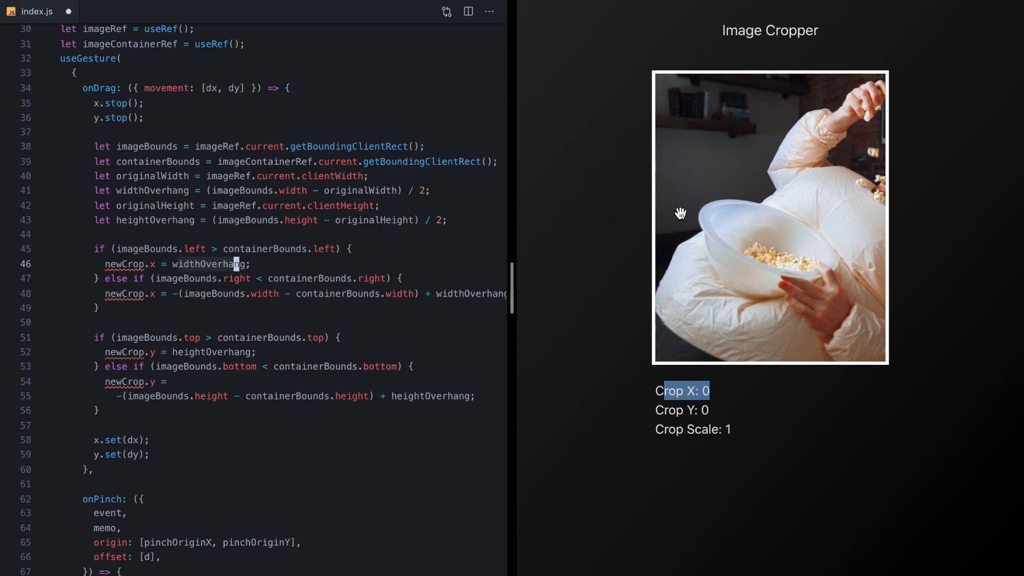
{"action": "left_click_drag", "start_coordinate": [680, 213], "coordinate": [732, 233]}
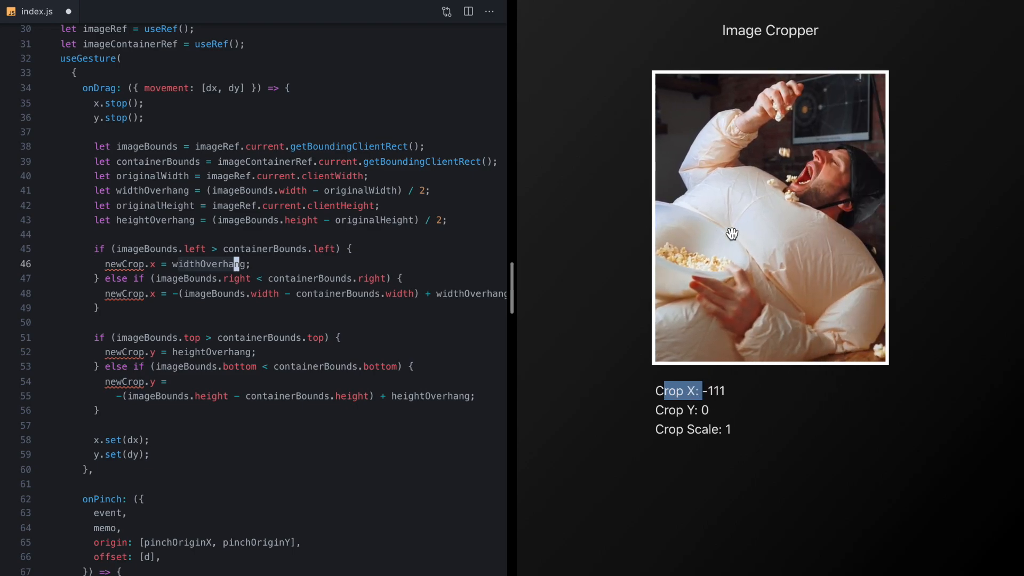
{"action": "left_click_drag", "start_coordinate": [731, 233], "coordinate": [708, 261]}
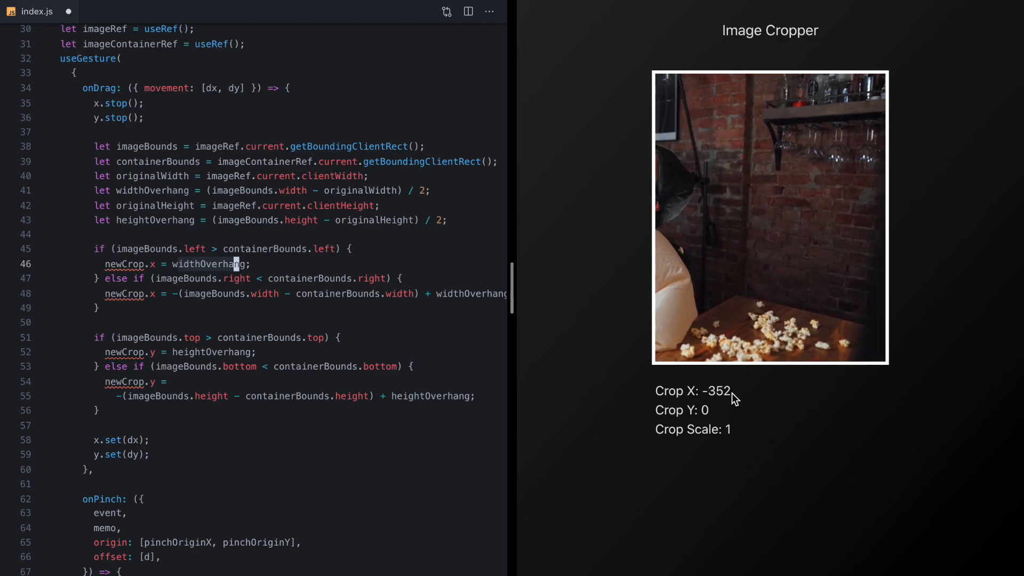
{"action": "double_click", "coordinate": [716, 390]}
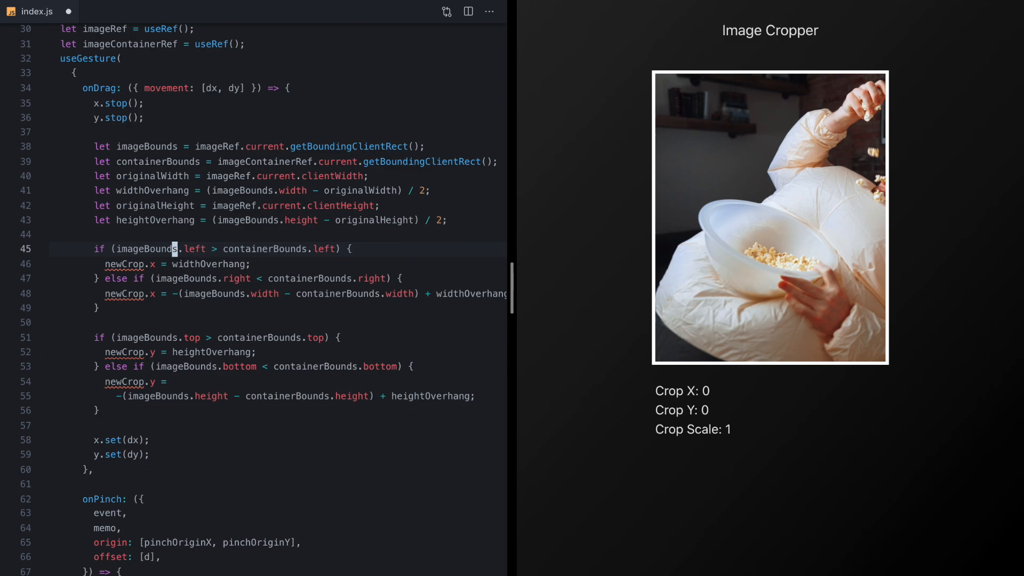
Define let maxX = widthOverhang and minX = -(imageBounds.width - containerBounds.width) + widthOverhang in onDrag
{"action": "type", "text": "let maxX ="}
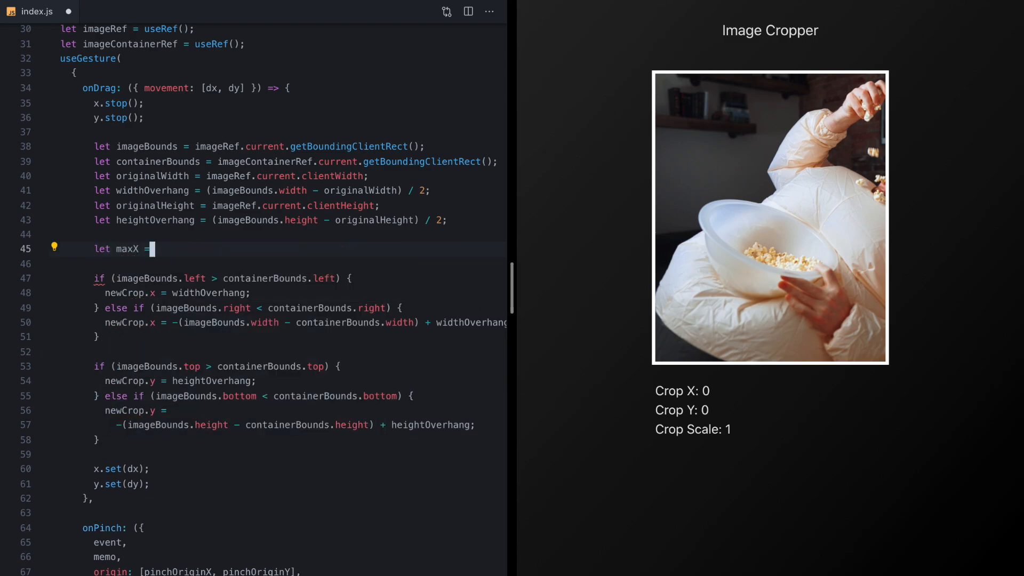
{"action": "type", "text": "widthOverhang"}
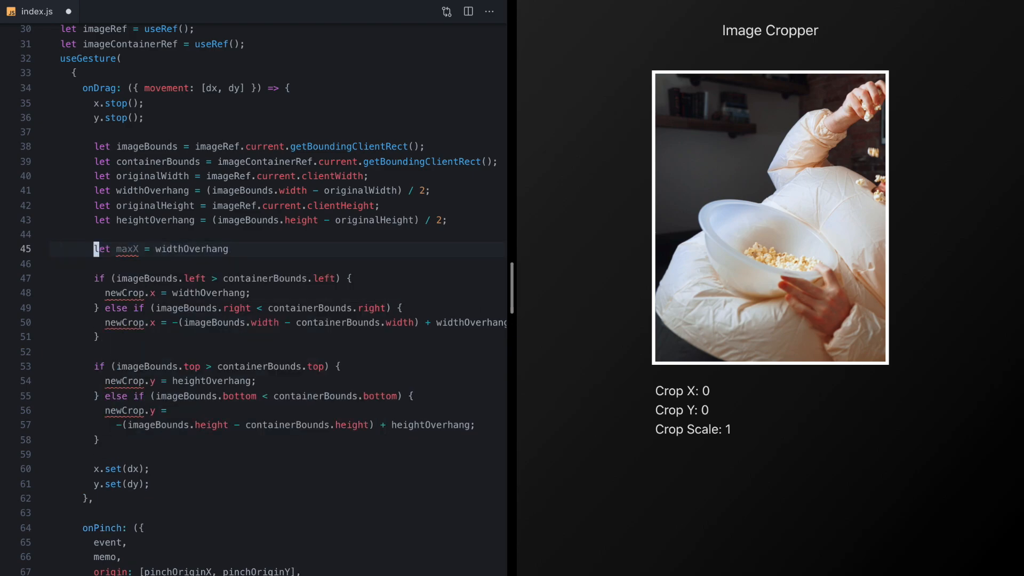
{"action": "type", "text": "let minX ="}
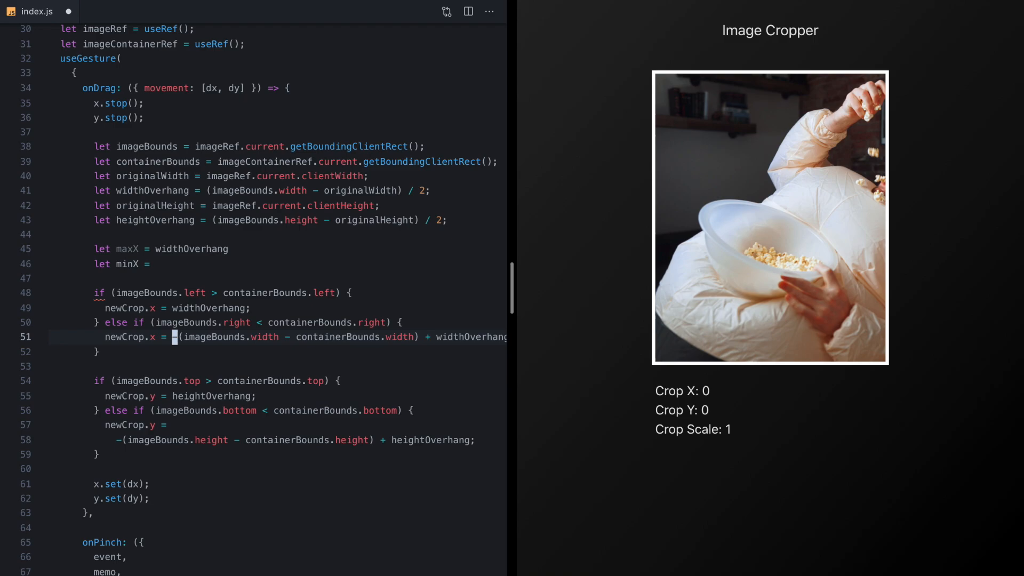
{"action": "type", "text": "-(imageBounds.width - containerBounds.width) + widthOverhang;"}
{"action": "left_click", "coordinate": [278, 483]}
{"action": "type", "text": " >"}
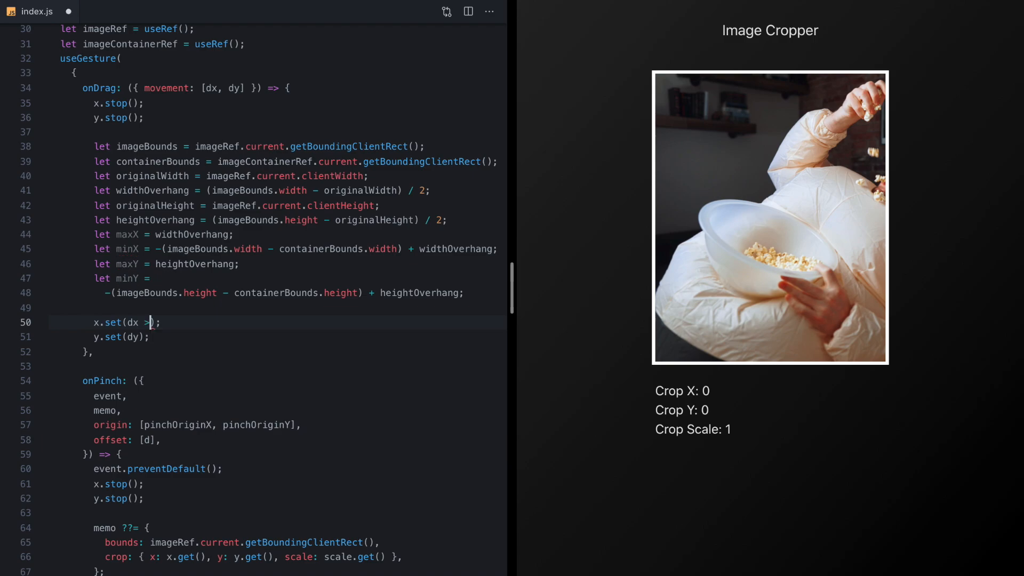
Clamp x with a maxX/minX ternary, then switch to x.set(dampen(dx,[minX,maxX])) and test the drag limits
{"action": "type", "text": "maxX ?"}
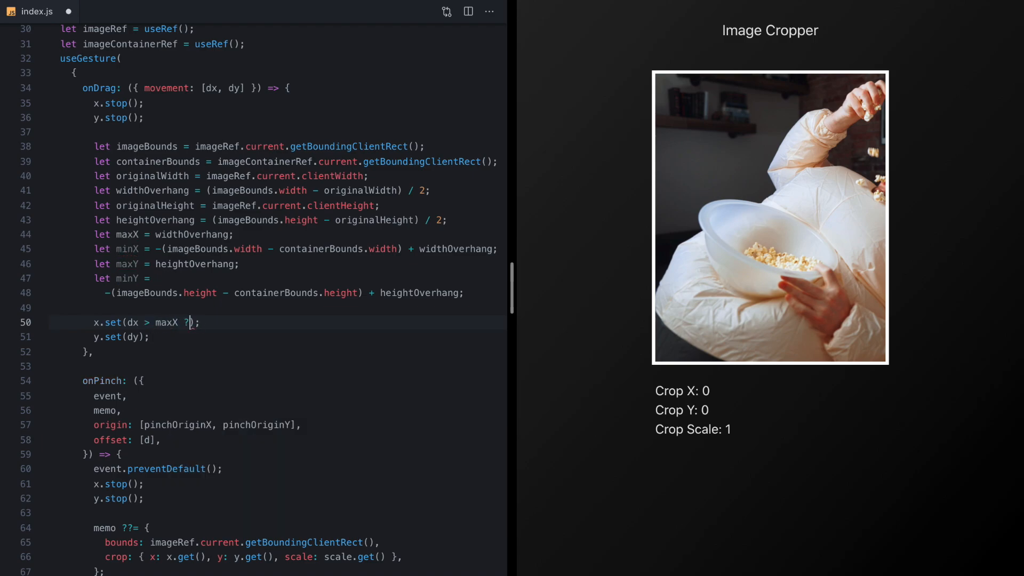
{"action": "type", "text": "maxX : d"}
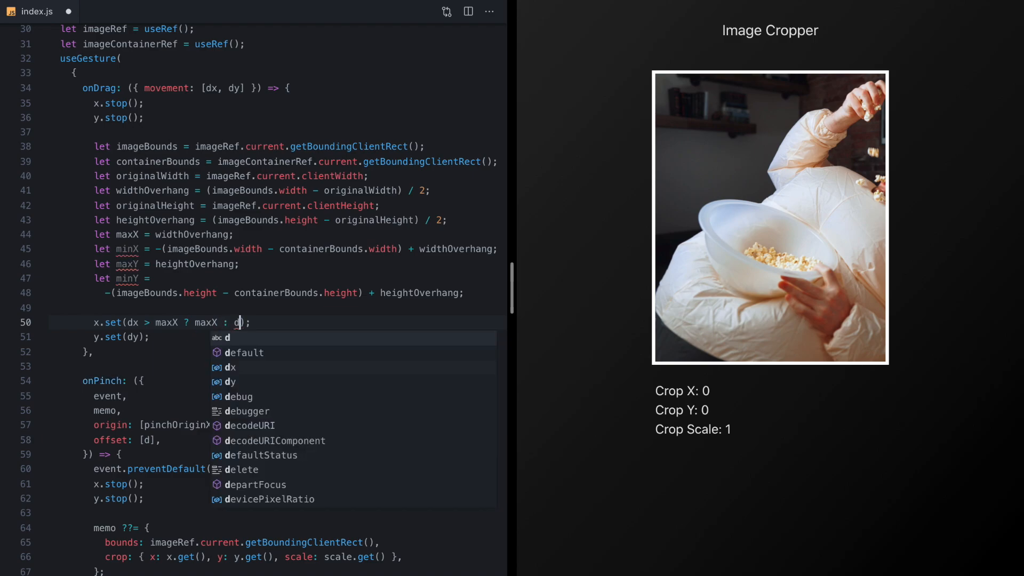
{"action": "type", "text": "x < minX"}
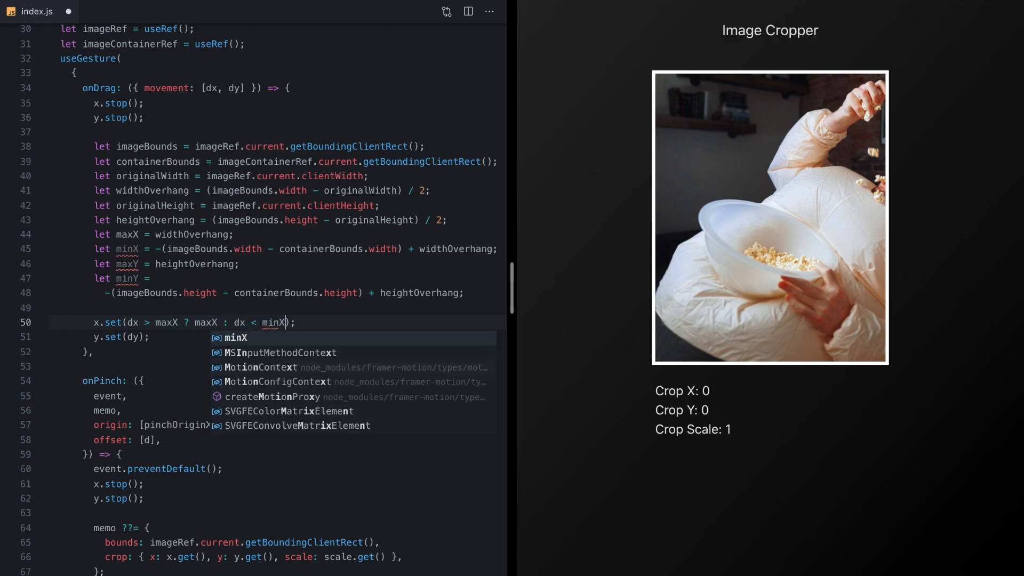
{"action": "type", "text": "? minX : dx"}
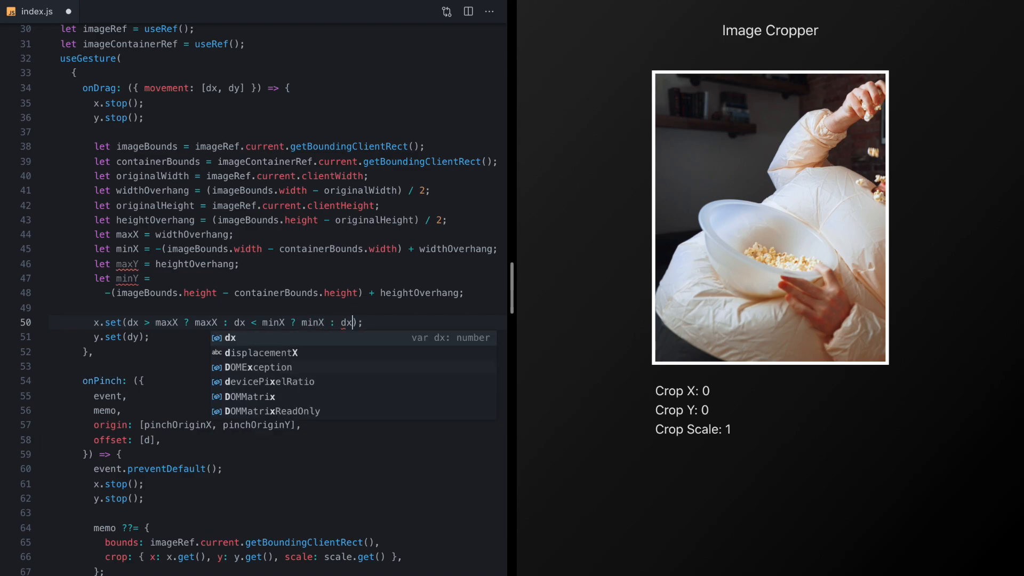
{"action": "key", "text": "Escape"}
{"action": "type", "text": " > maxY ? maxY : dy < minY ? minY : dy"}
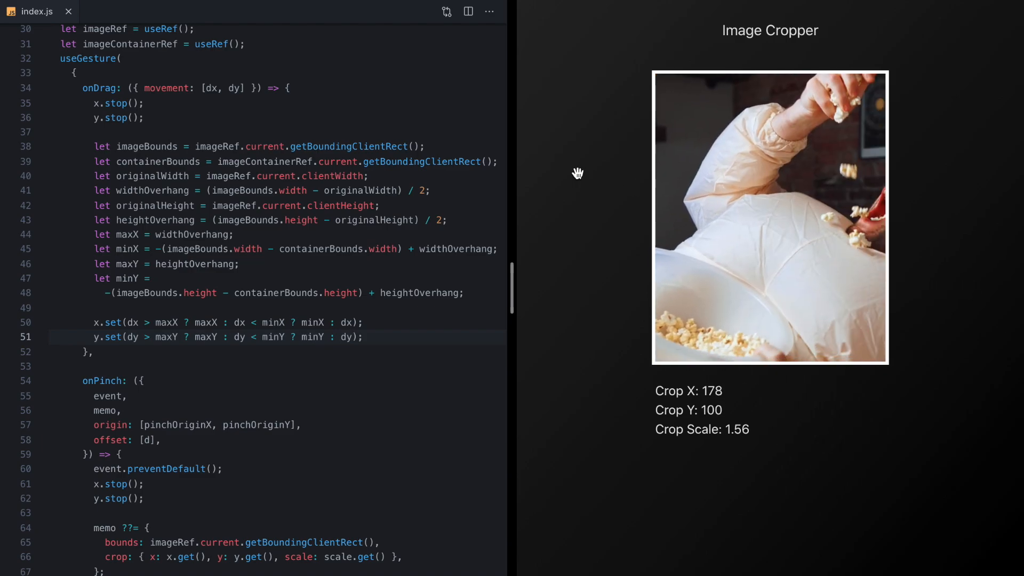
{"action": "left_click_drag", "start_coordinate": [577, 173], "coordinate": [626, 259]}
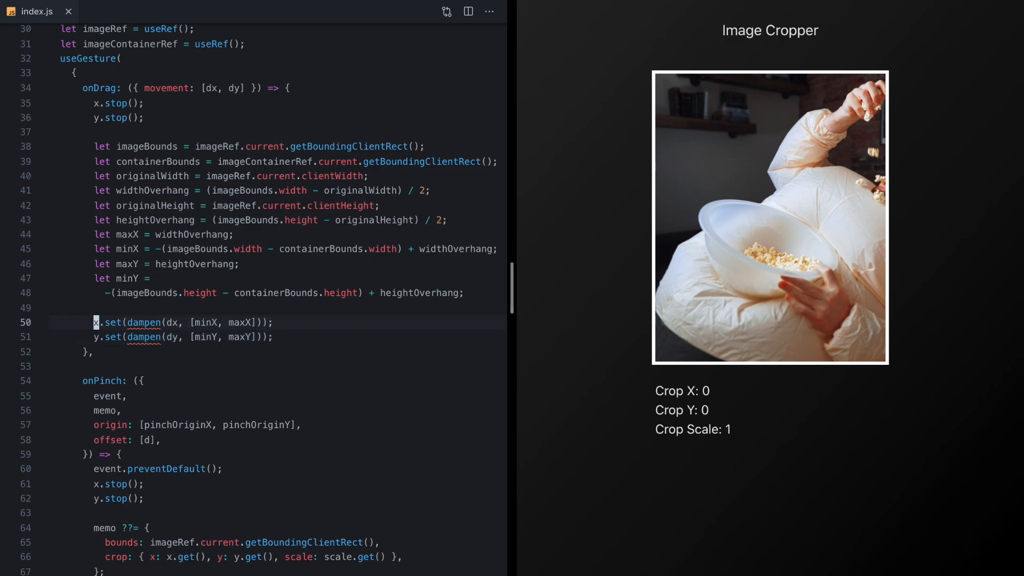
Add function dampen(val,[min,max]) returning max plus Math.sqrt of the overshoot when val exceeds max
{"action": "left_click", "coordinate": [130, 323]}
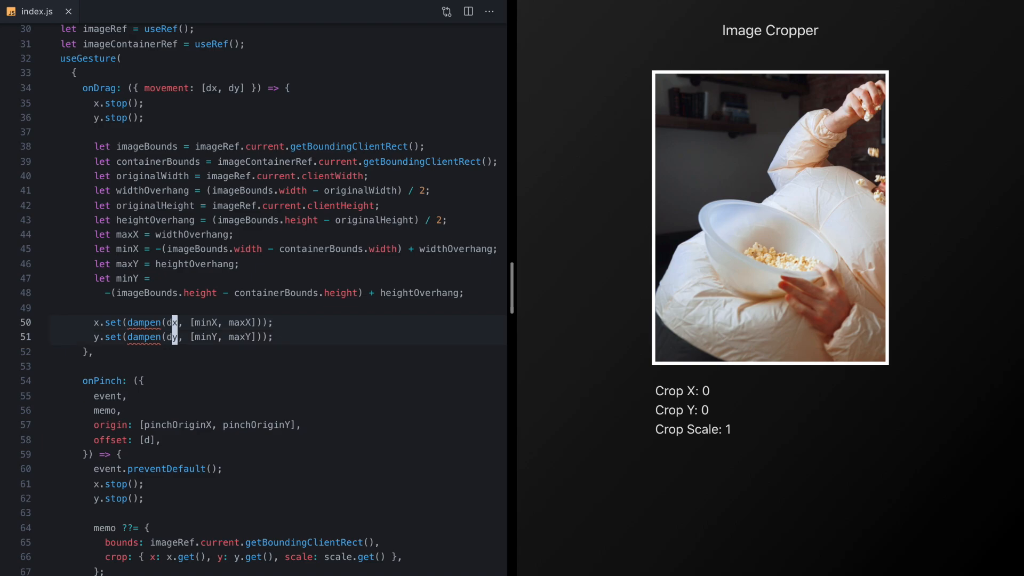
{"action": "mouse_move", "coordinate": [237, 322]}
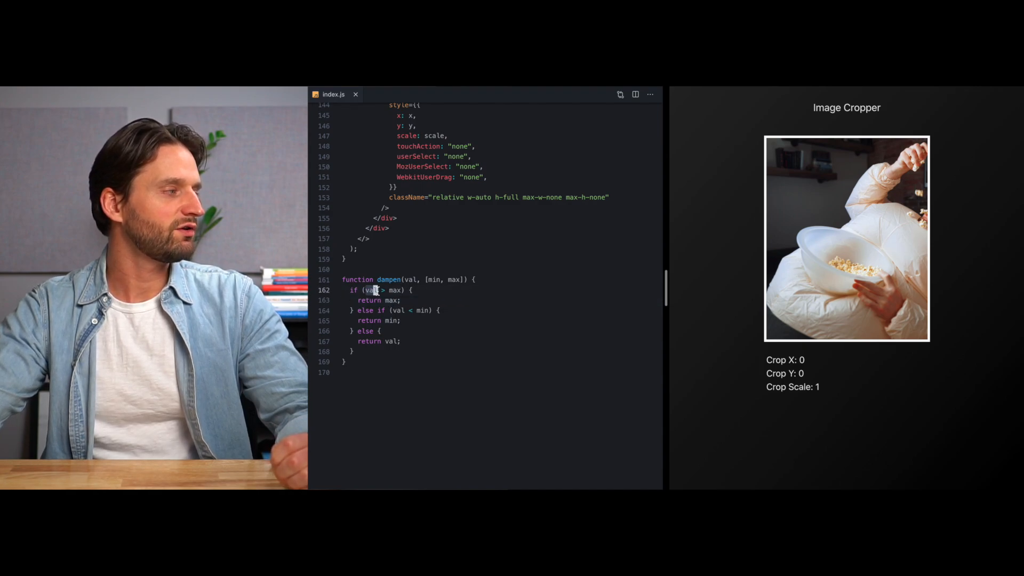
{"action": "double_click", "coordinate": [394, 291]}
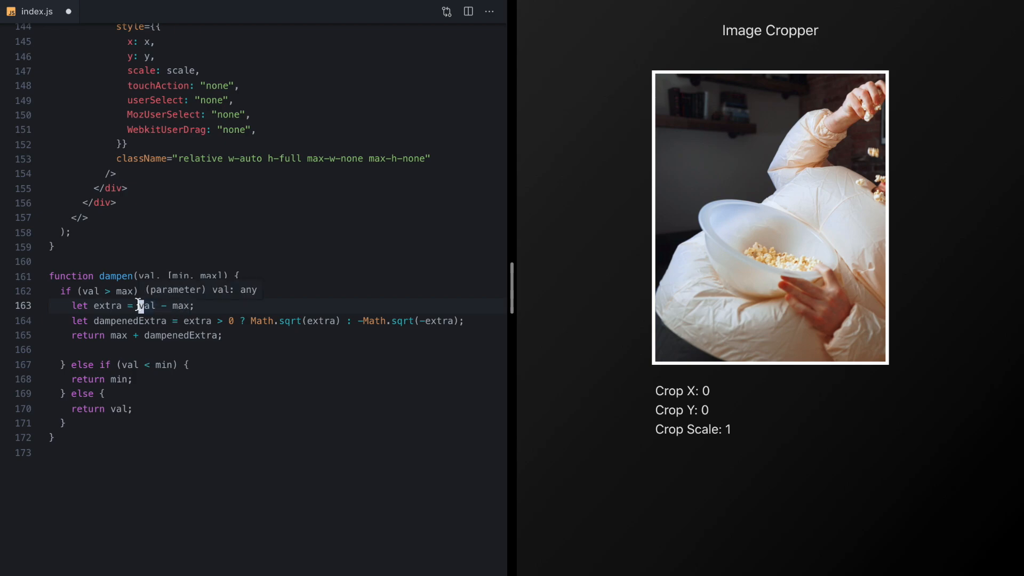
Multiply dampenedExtra by 2 and mirror the extra/dampenedExtra logic into the val < min branch
{"action": "double_click", "coordinate": [130, 321]}
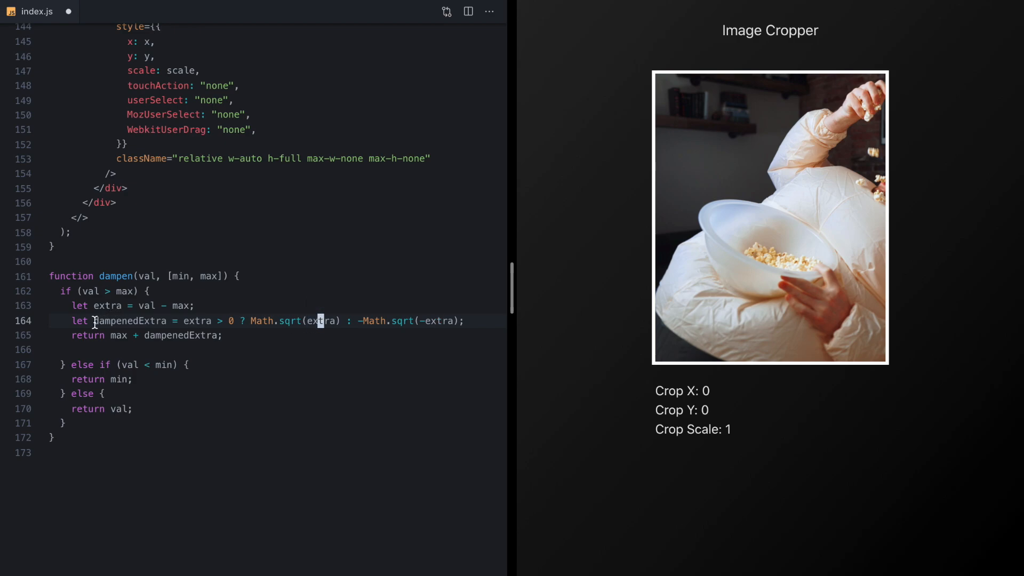
{"action": "double_click", "coordinate": [129, 321]}
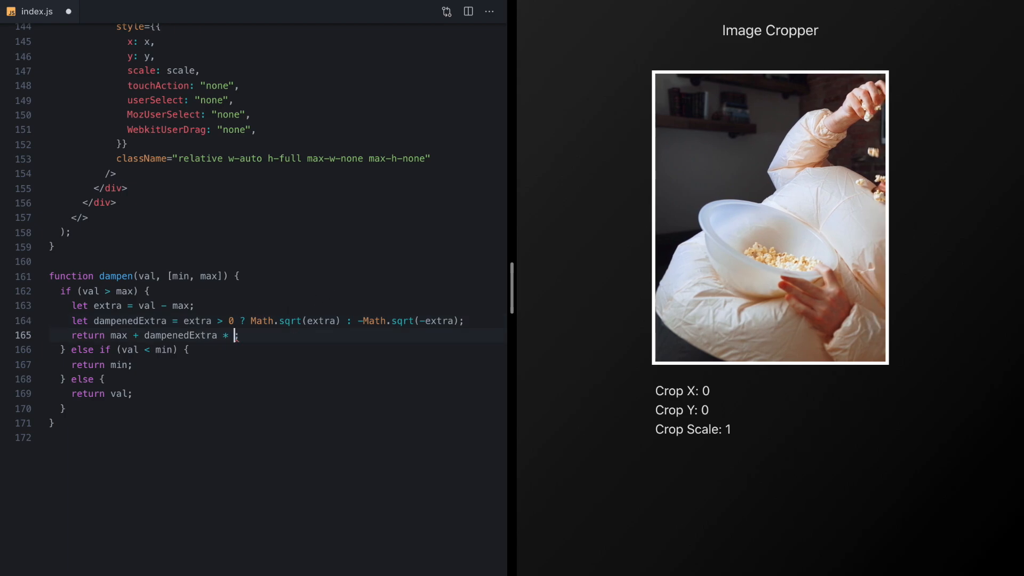
{"action": "type", "text": "2"}
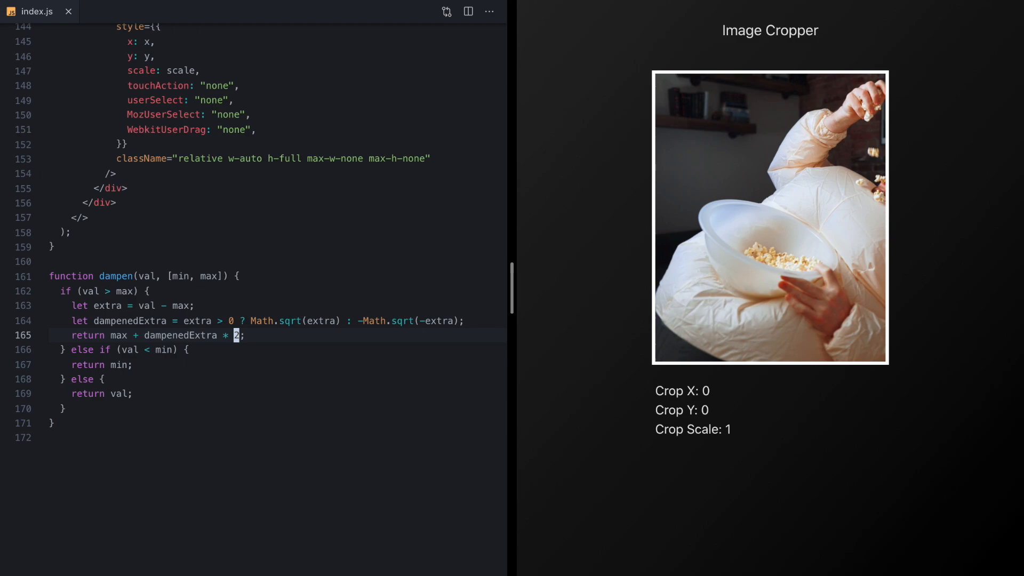
{"action": "mouse_move", "coordinate": [677, 225]}
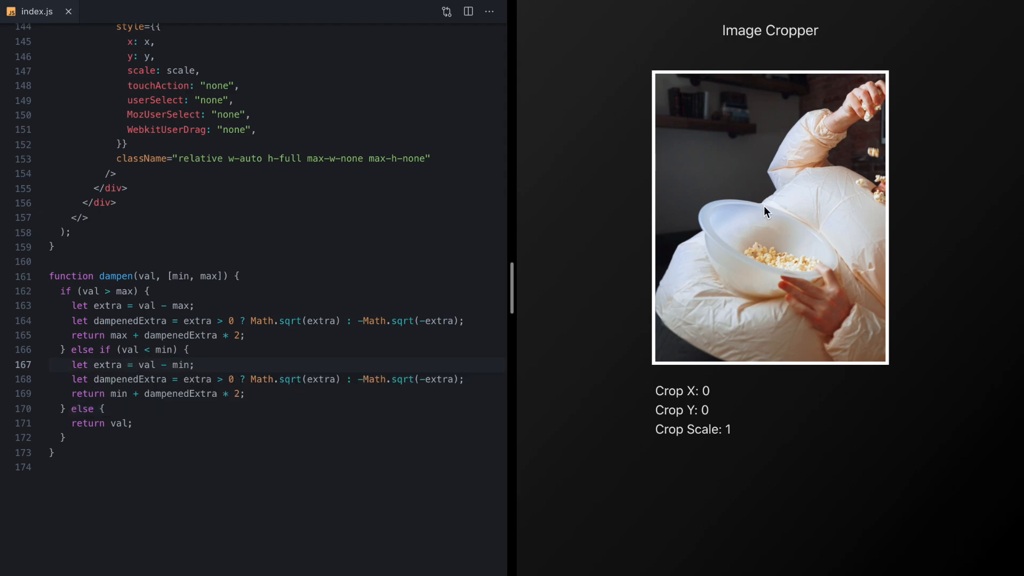
Test rubber-banding past the edges and add an absolute inset-0 thirds-grid overlay div after motion.img
{"action": "left_click_drag", "start_coordinate": [767, 211], "coordinate": [814, 274]}
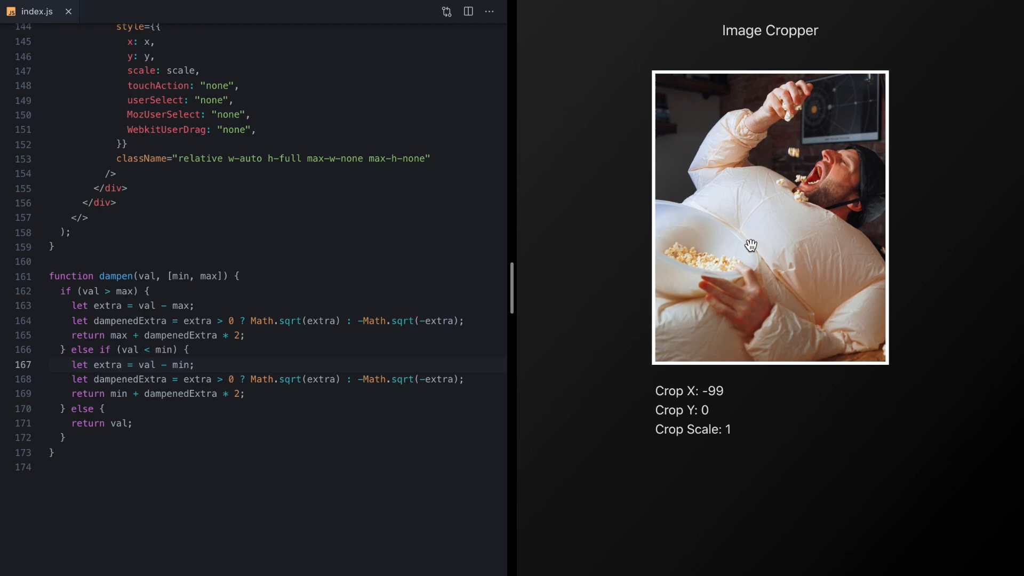
{"action": "scroll", "scroll_direction": "down", "scroll_amount": 3}
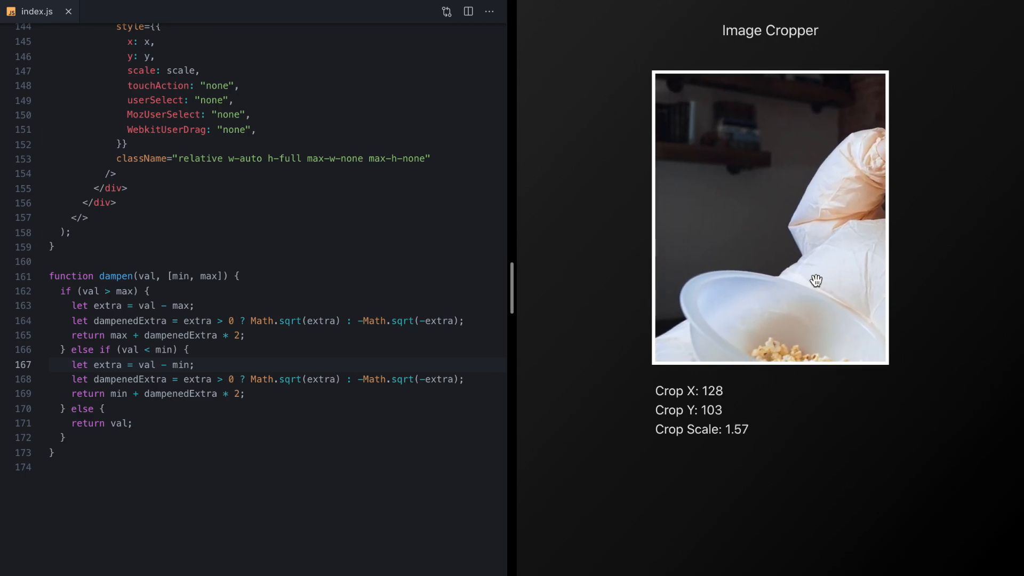
{"action": "left_click_drag", "start_coordinate": [816, 281], "coordinate": [754, 214]}
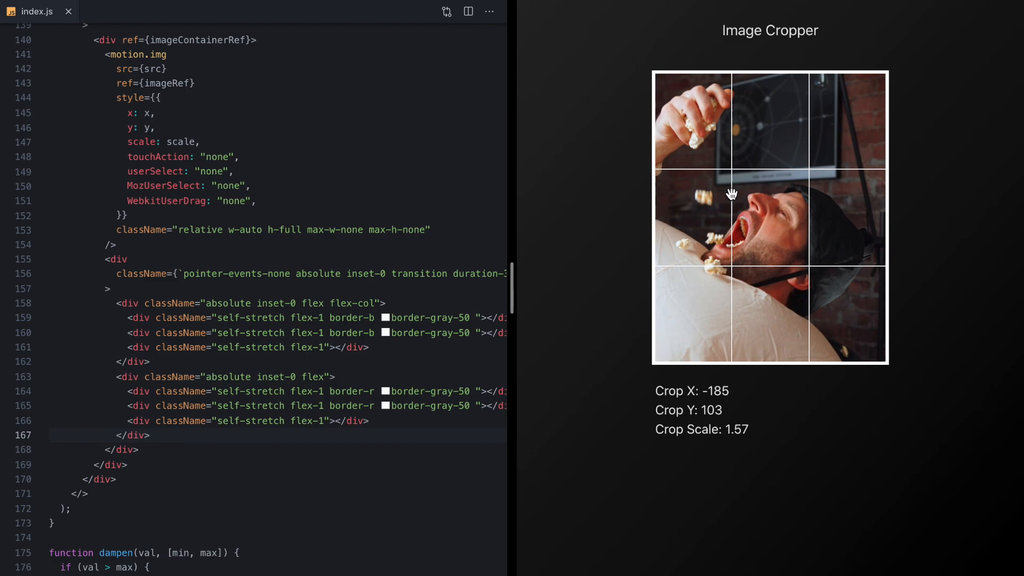
Track isDragging/isPinching state in the handlers and toggle the overlay between opacity-100 and opacity-0
{"action": "left_click_drag", "start_coordinate": [732, 194], "coordinate": [764, 235]}
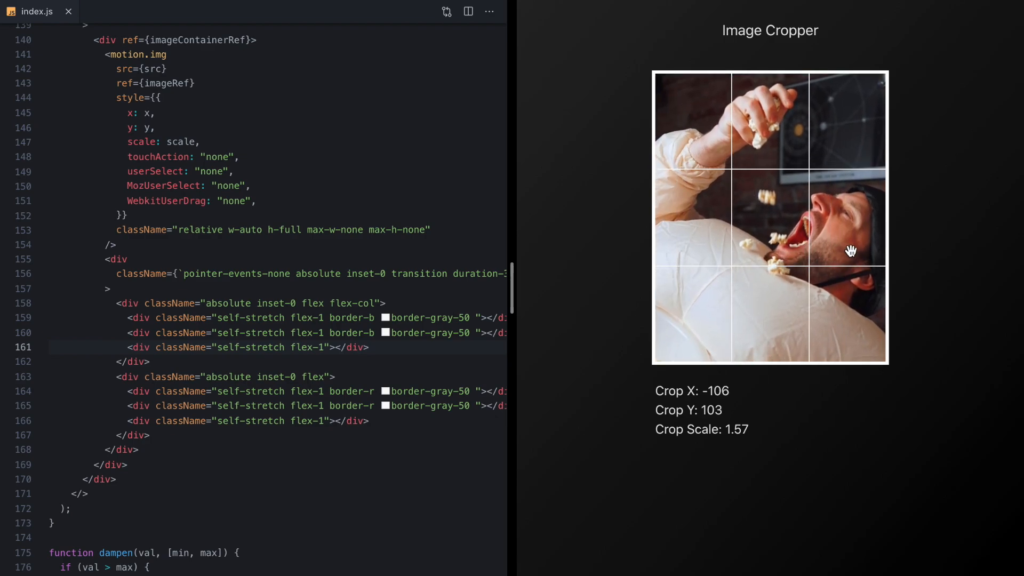
{"action": "left_click_drag", "start_coordinate": [852, 251], "coordinate": [737, 237]}
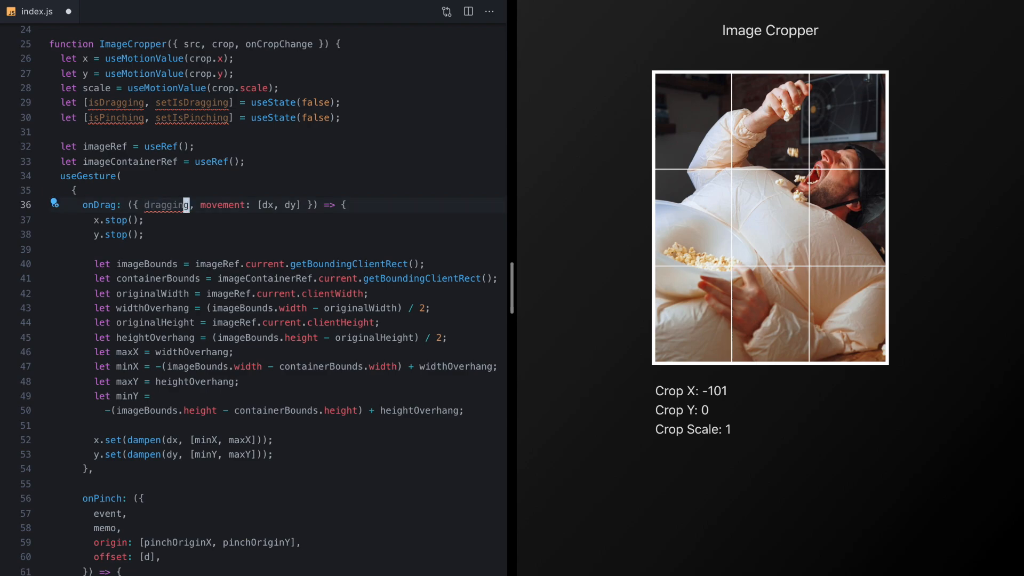
{"action": "type", "text": "setIsDragging(dragging);"}
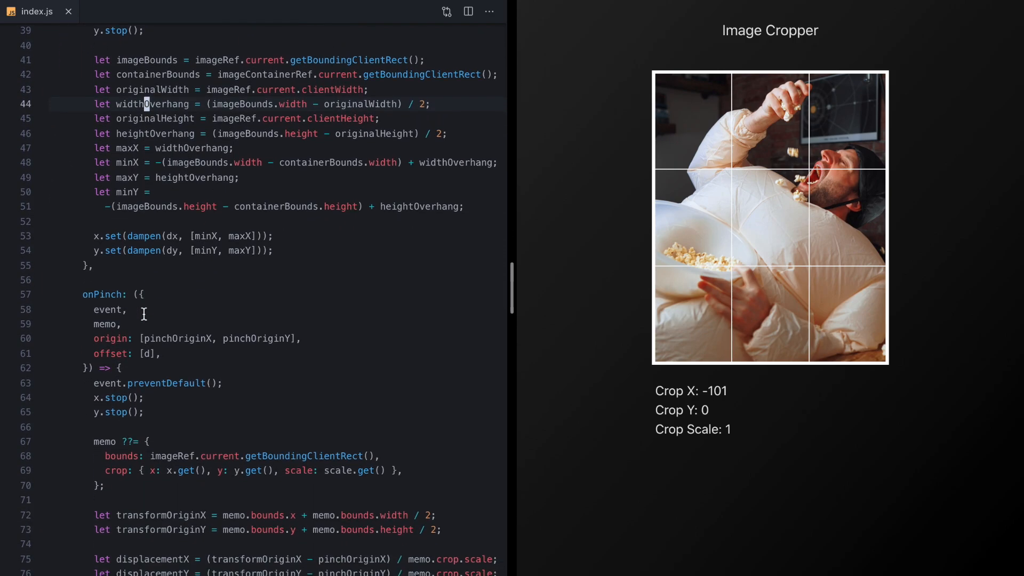
{"action": "type", "text": "pinching);"}
{"action": "type", "text": "pinching,"}
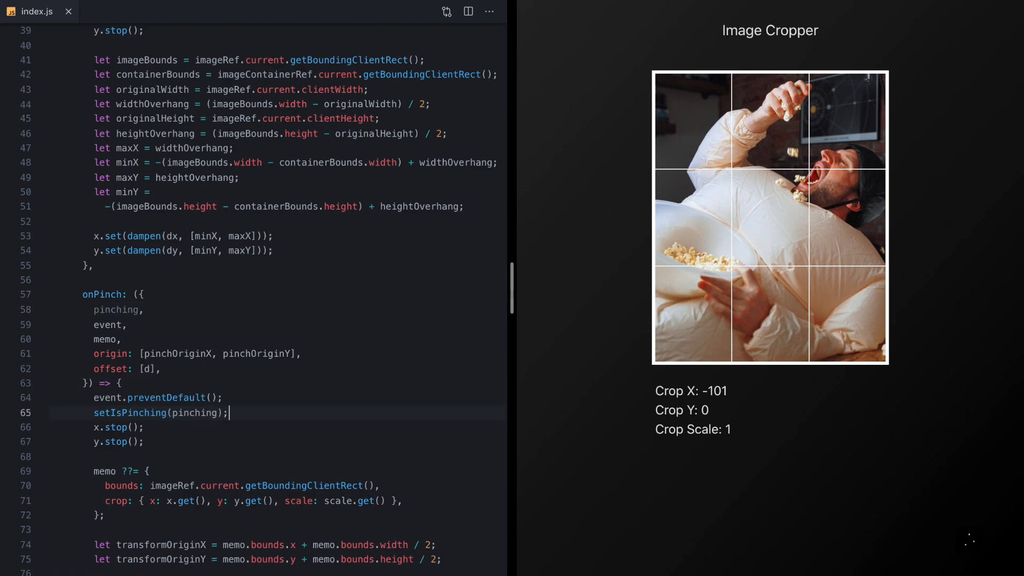
{"action": "scroll", "scroll_direction": "down", "scroll_amount": 3}
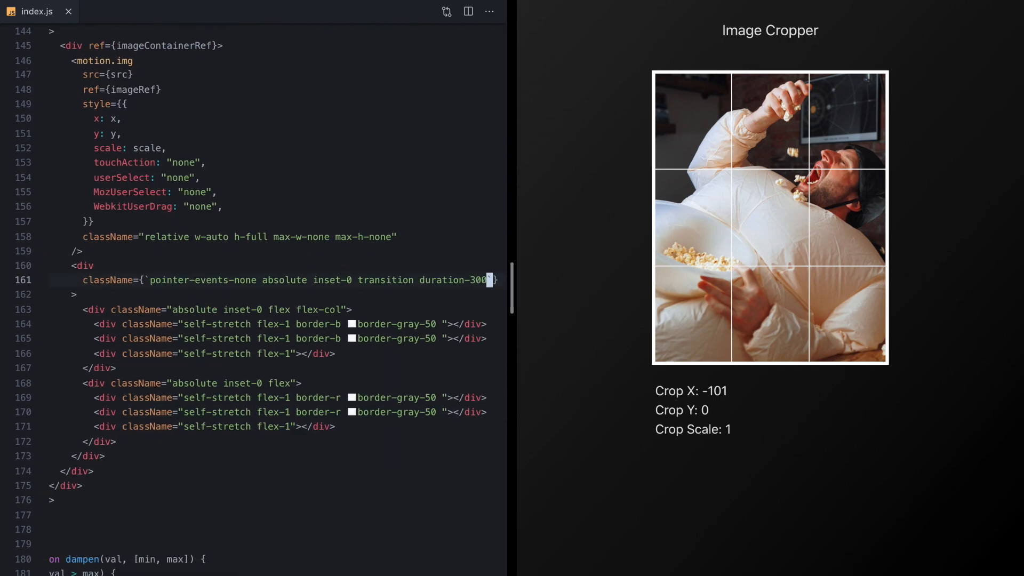
{"action": "type", "text": "isDragging || isPinching ? \"opacity-100\" : \"opacity-0\""}
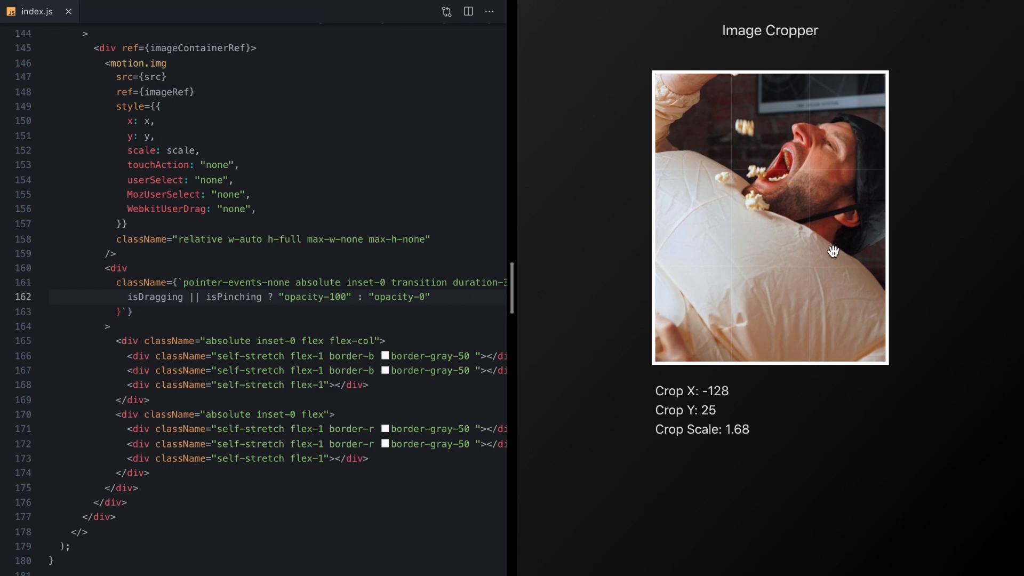
Verify the grid shows only while moving, then add cursor-grab to the outer container's className
{"action": "left_click_drag", "start_coordinate": [833, 252], "coordinate": [778, 235]}
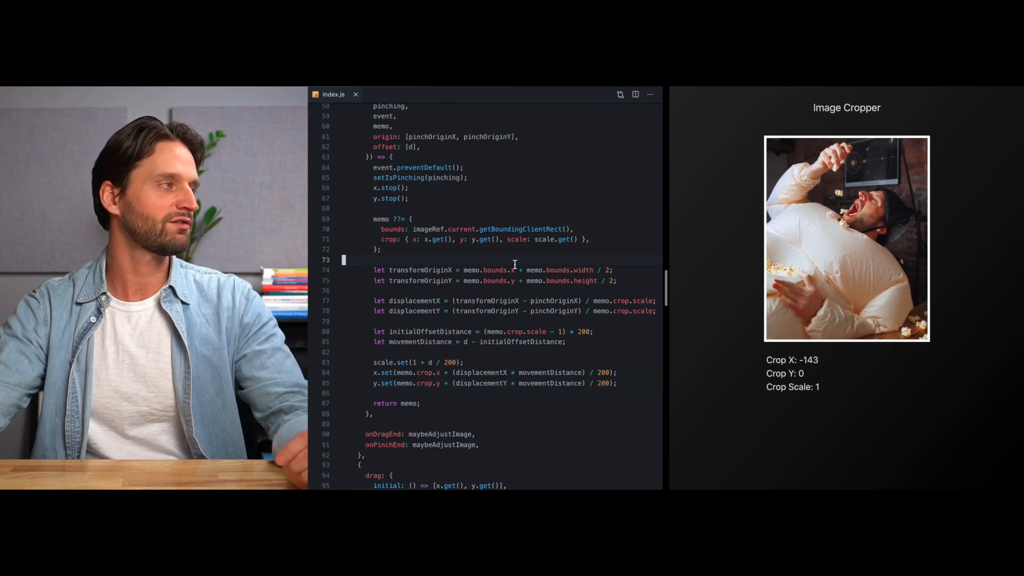
{"action": "scroll", "scroll_direction": "up", "scroll_amount": 3}
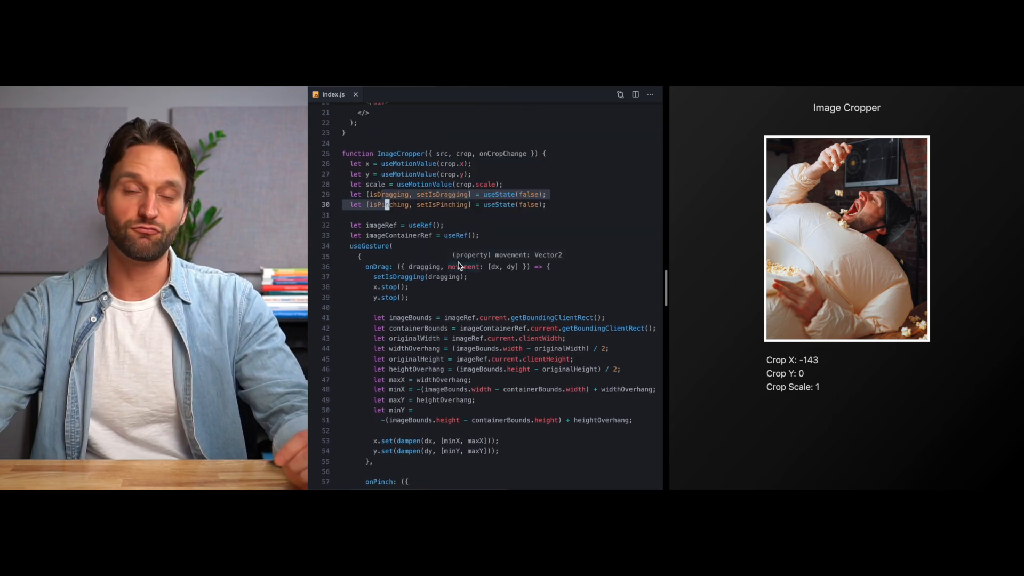
{"action": "scroll", "scroll_direction": "down", "scroll_amount": 3}
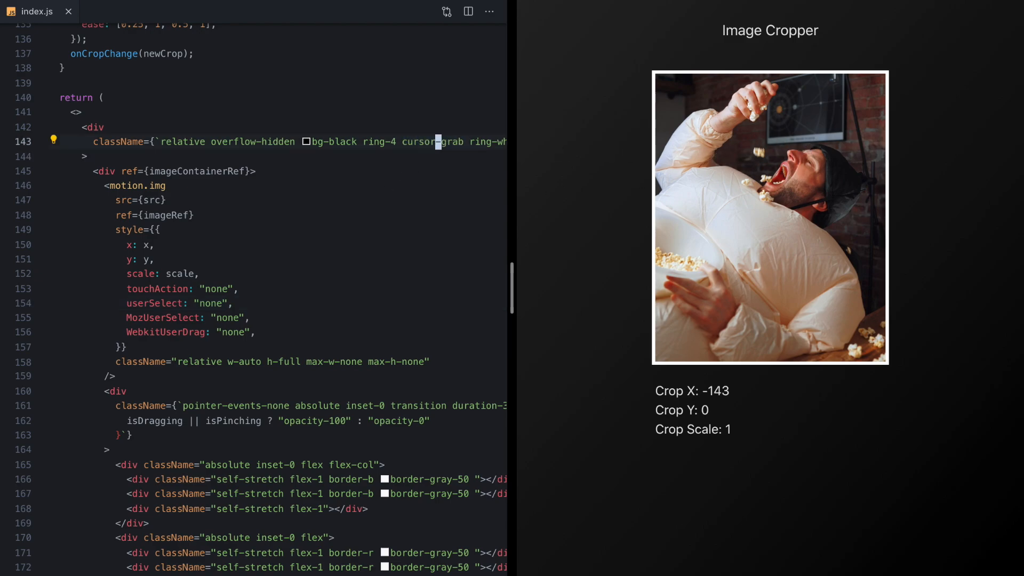
Make the className ${isDragging ? "cursor-grabbing" : "cursor-grab"} and pan the zoomed photo to test
{"action": "double_click", "coordinate": [431, 142]}
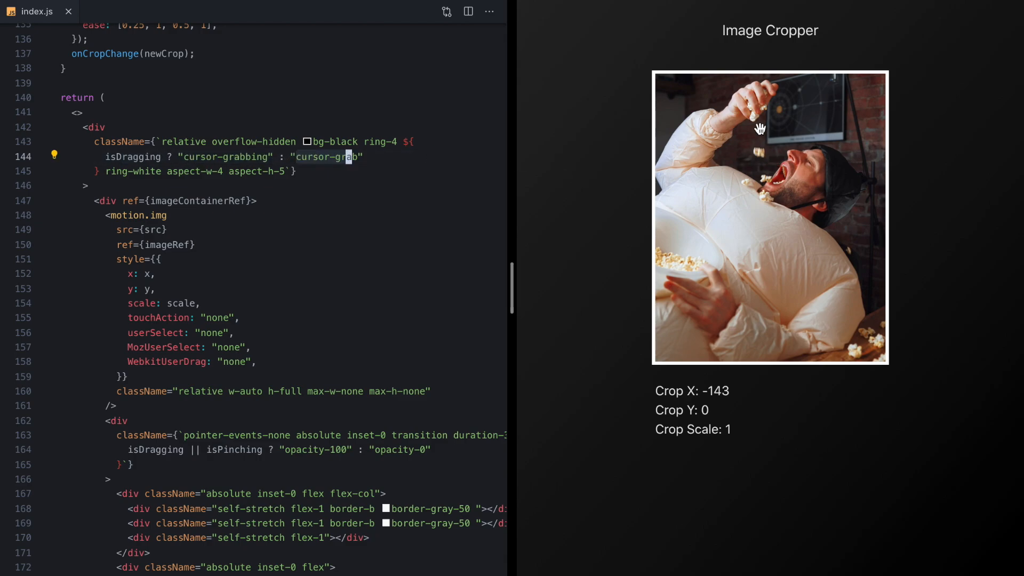
{"action": "left_click_drag", "start_coordinate": [759, 127], "coordinate": [842, 151]}
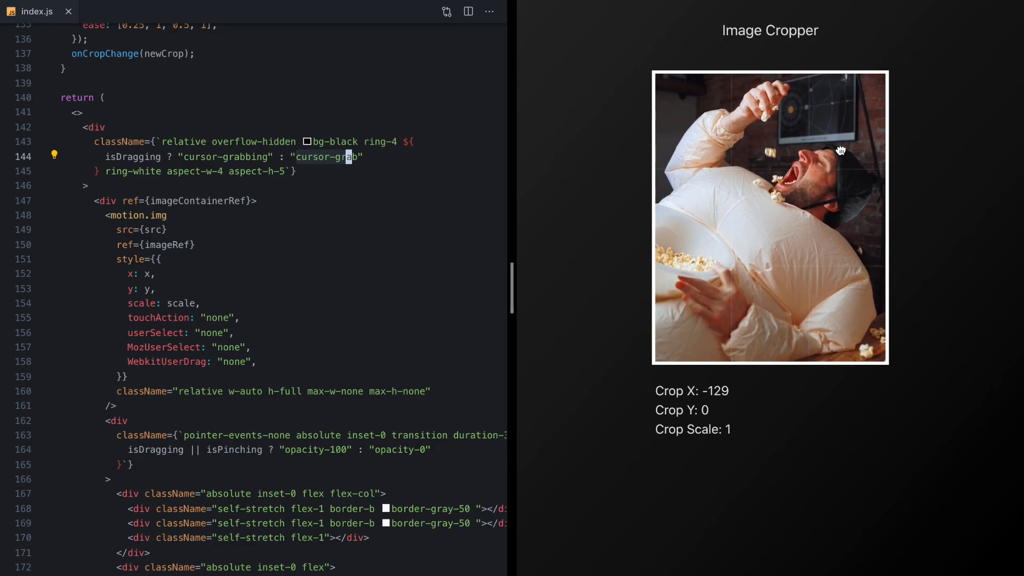
{"action": "left_click_drag", "start_coordinate": [842, 151], "coordinate": [779, 198]}
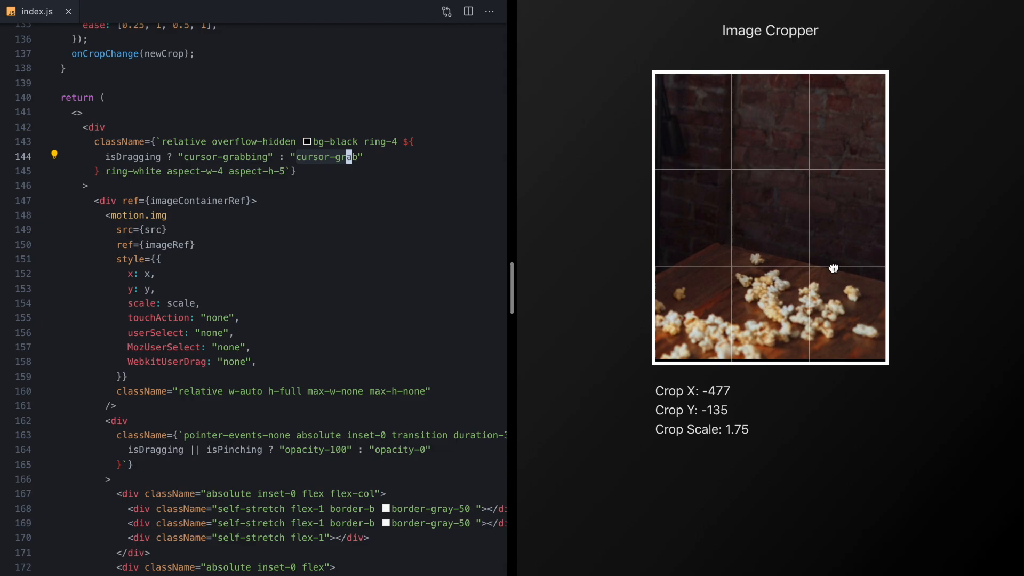
{"action": "left_click_drag", "start_coordinate": [834, 269], "coordinate": [708, 168]}
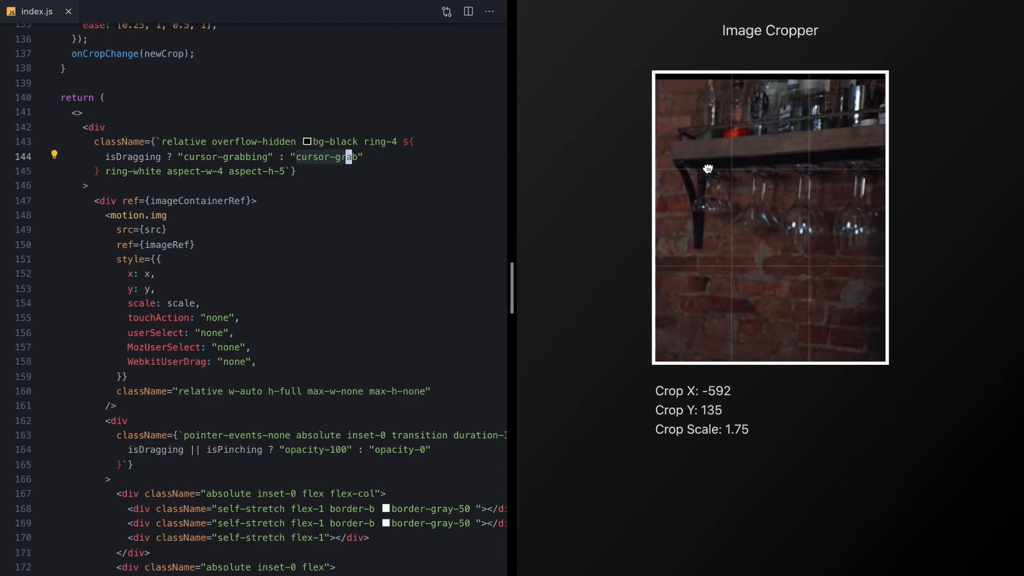
{"action": "left_click_drag", "start_coordinate": [709, 168], "coordinate": [825, 225]}
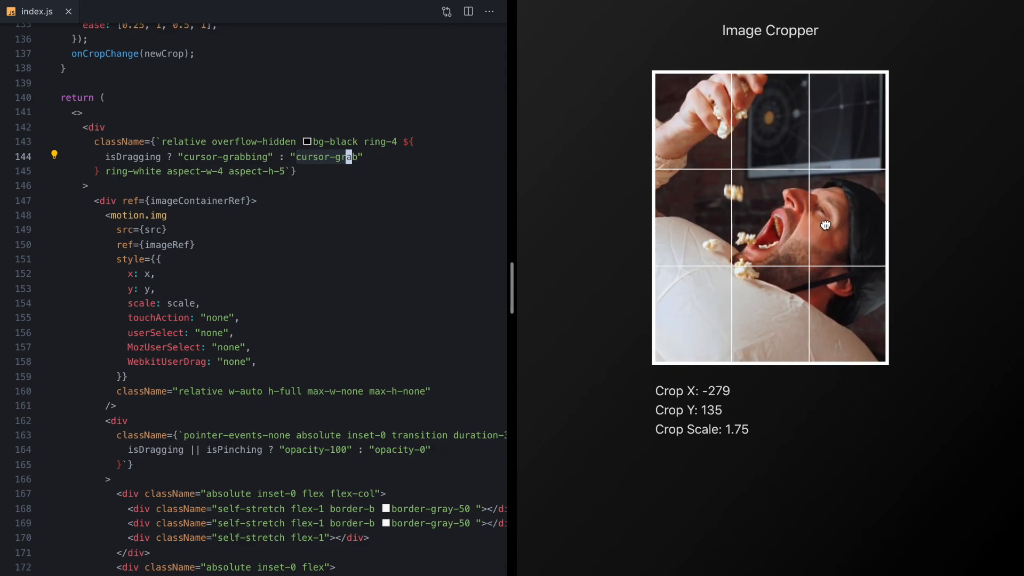
{"action": "left_click_drag", "start_coordinate": [823, 221], "coordinate": [835, 215]}
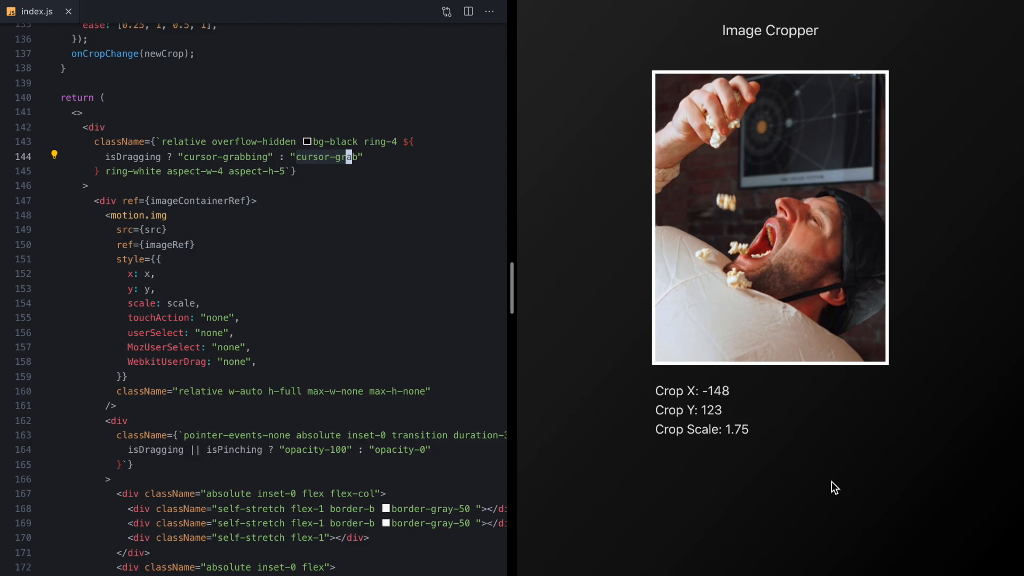